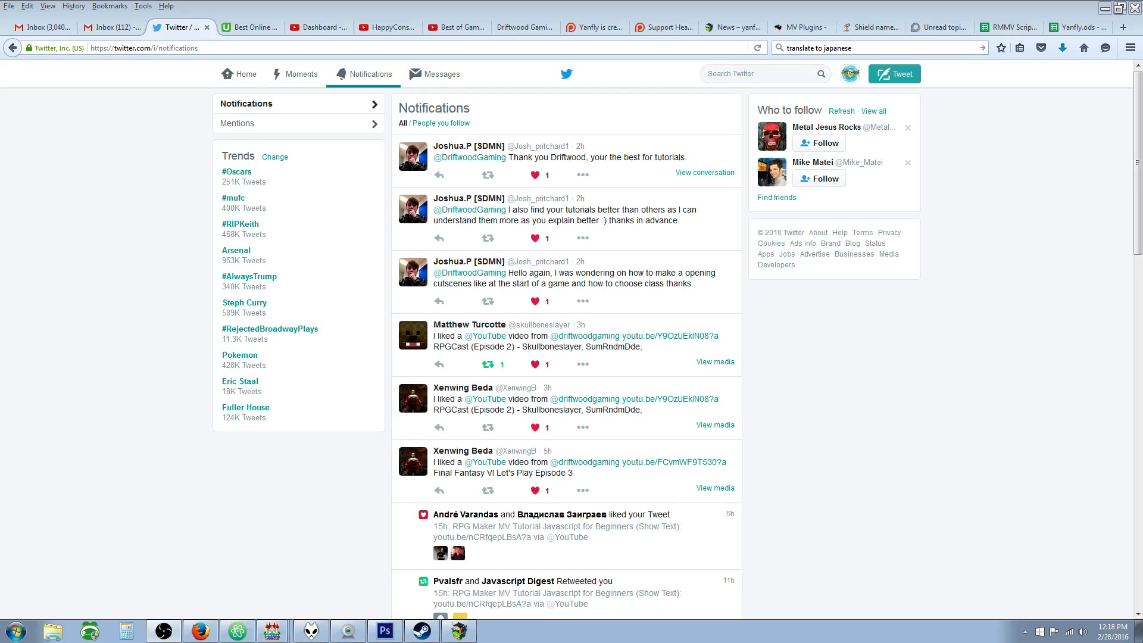
mouse_move(295, 128)
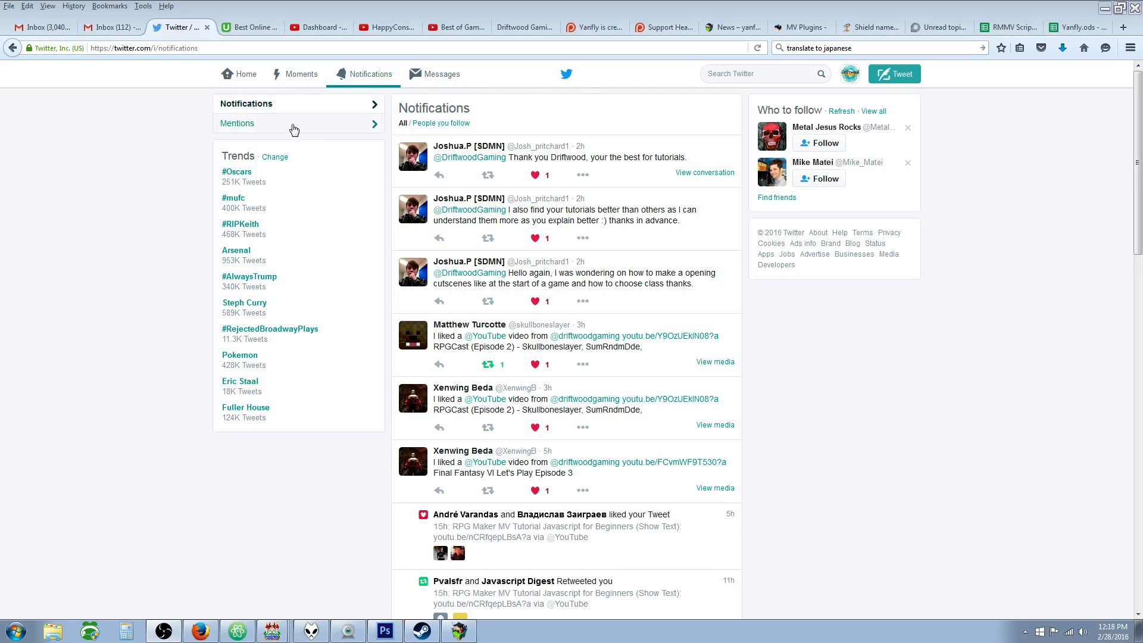
mouse_move(566, 193)
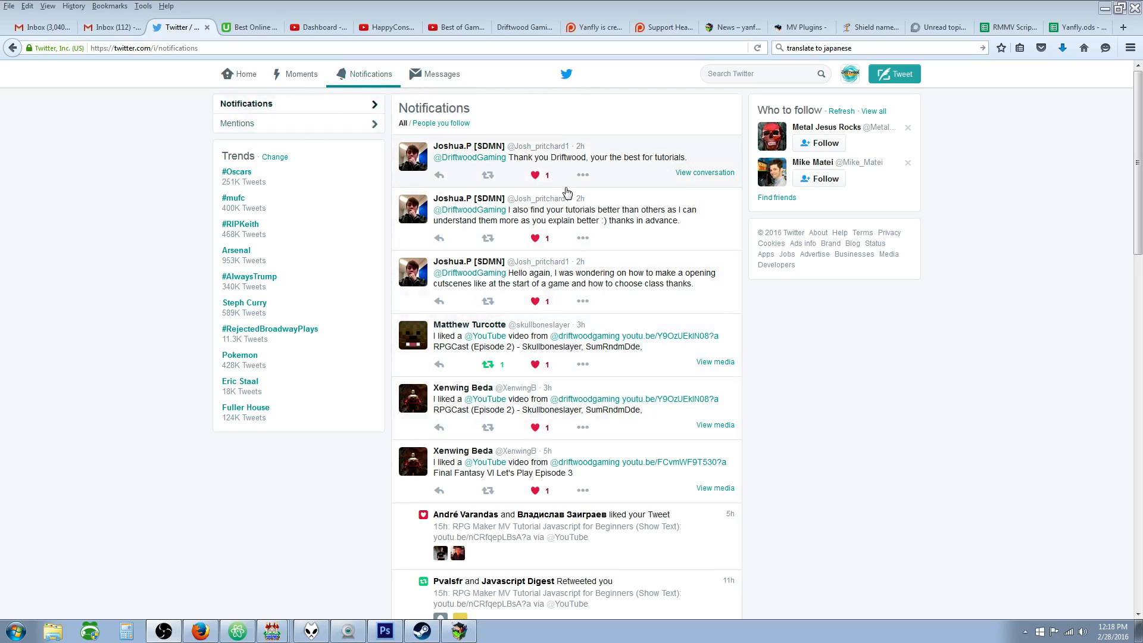
mouse_move(512, 207)
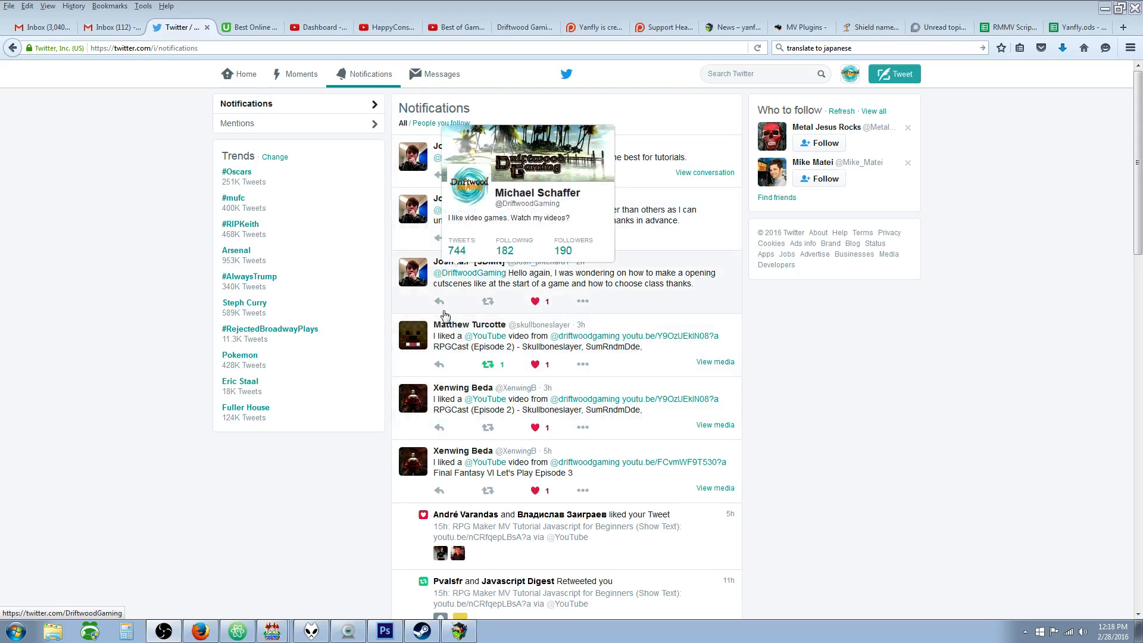
mouse_move(484, 220)
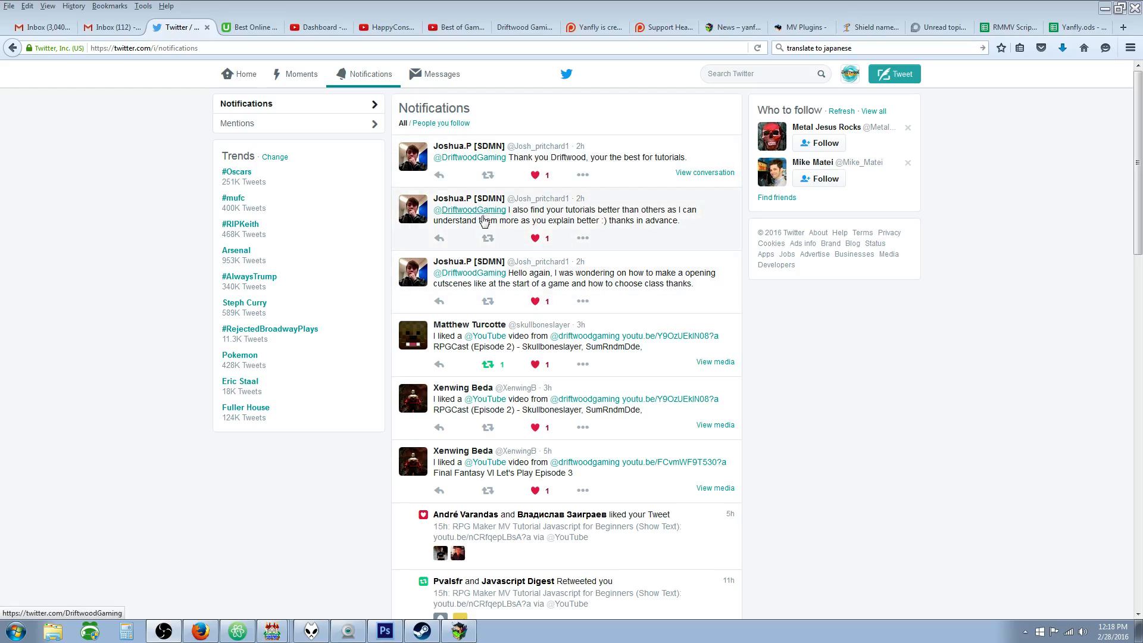
mouse_move(524, 285)
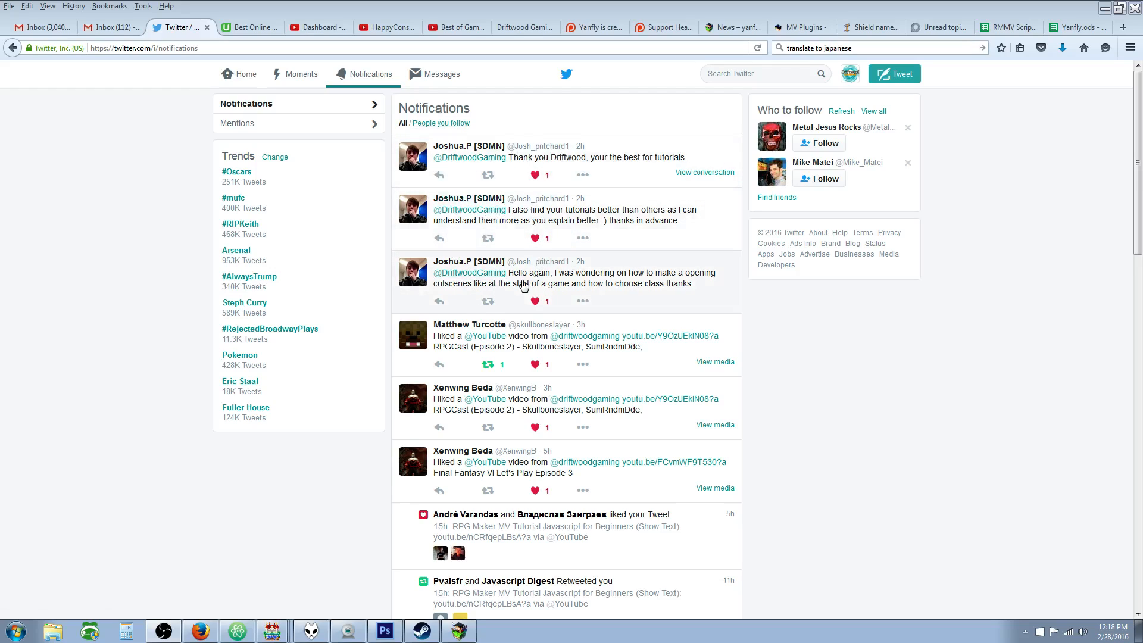
mouse_move(441, 297)
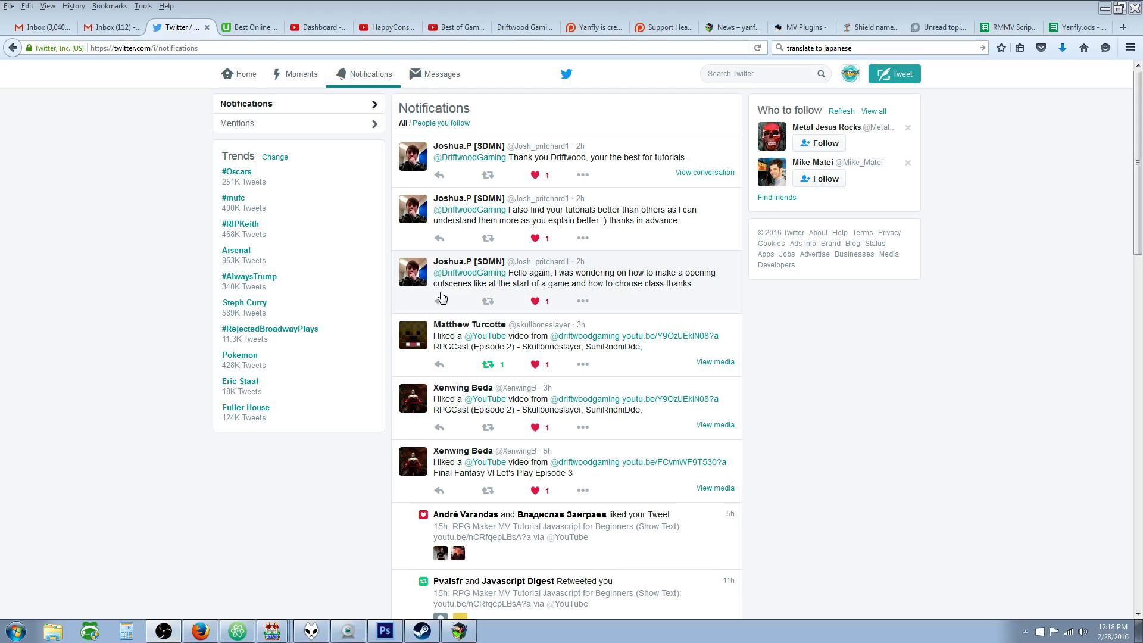
mouse_move(588, 298)
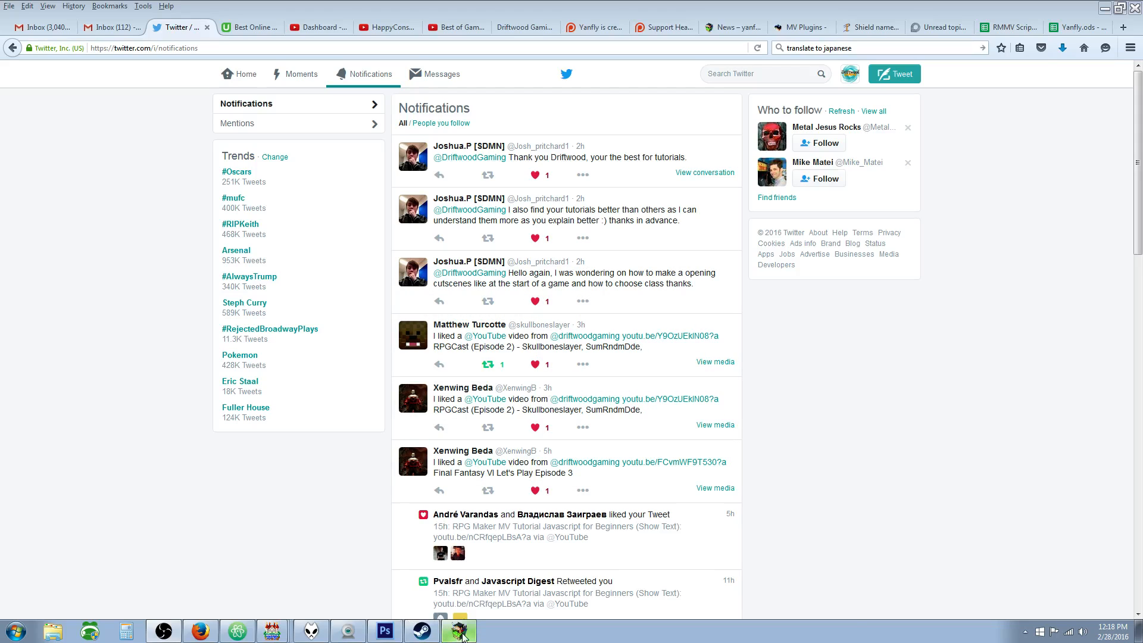
In the running playtest, pick Ronin as the starting class and close the game.
click(457, 631)
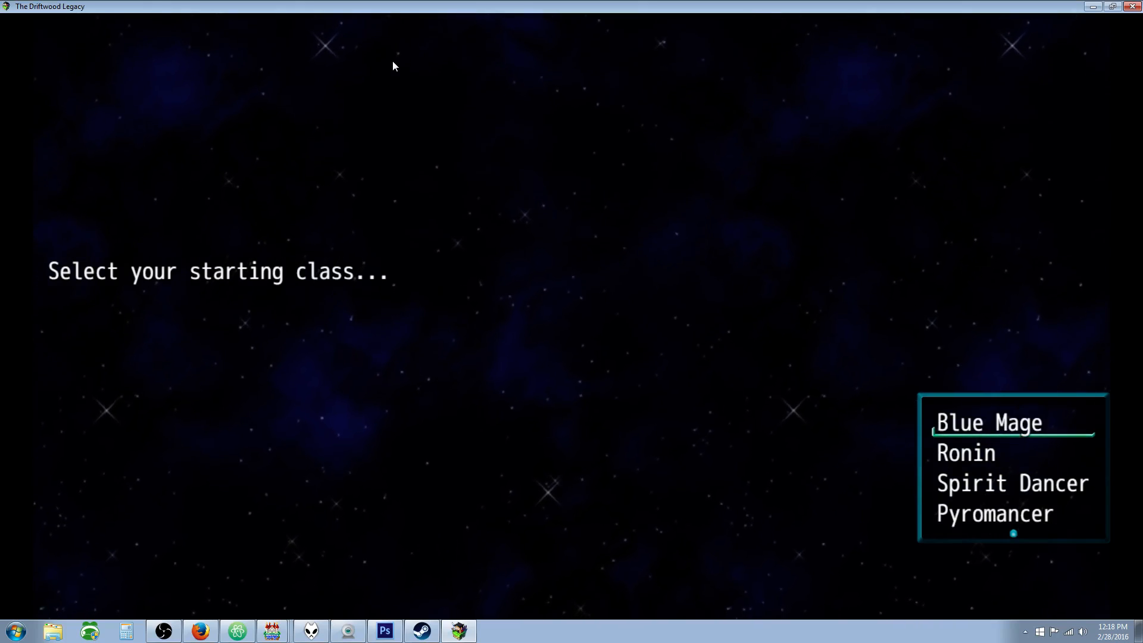
key(Down)
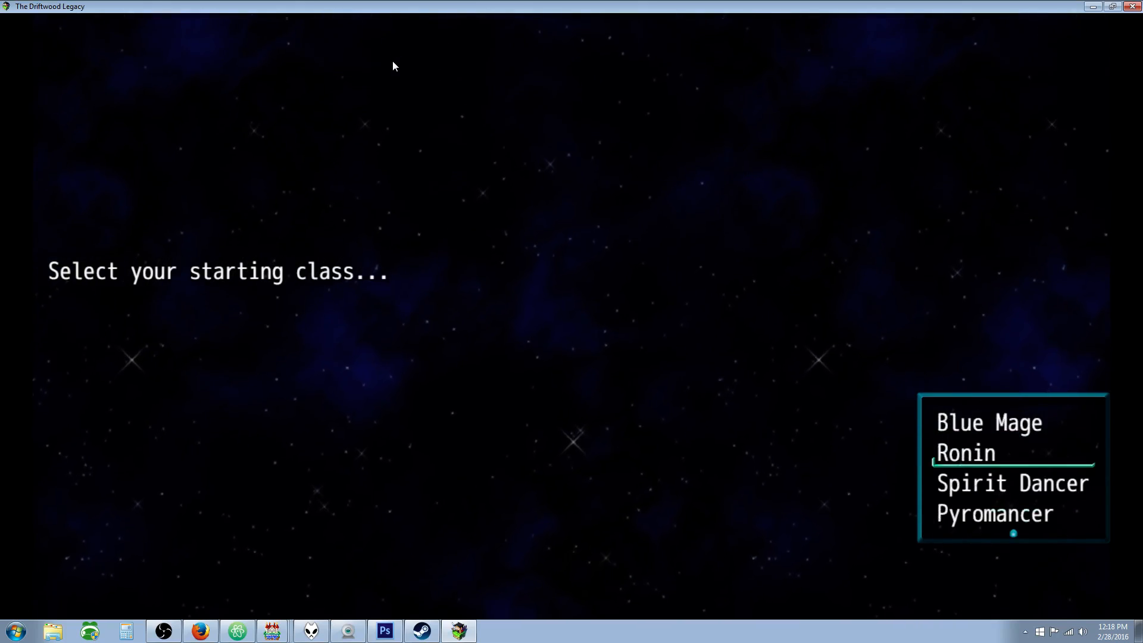
key(Up)
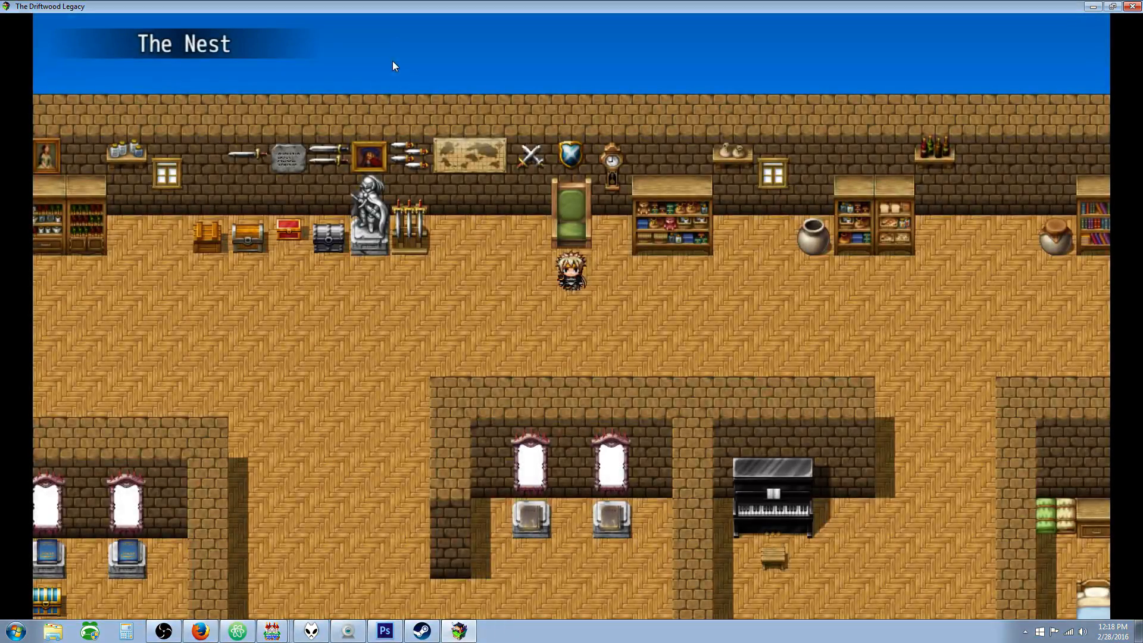
key(escape)
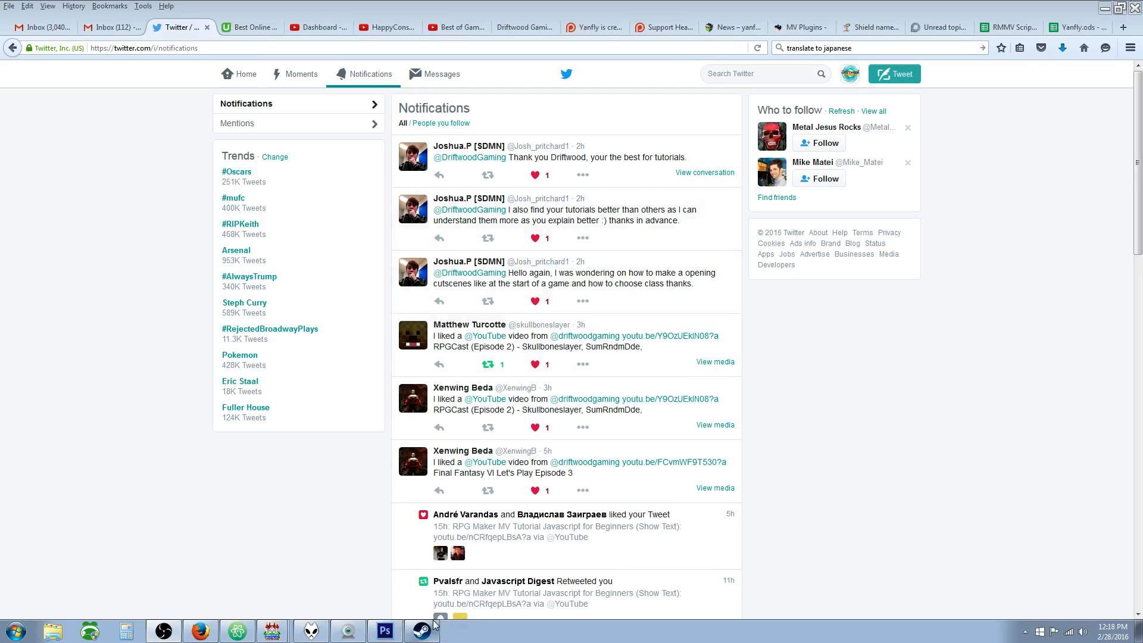
mouse_move(227, 590)
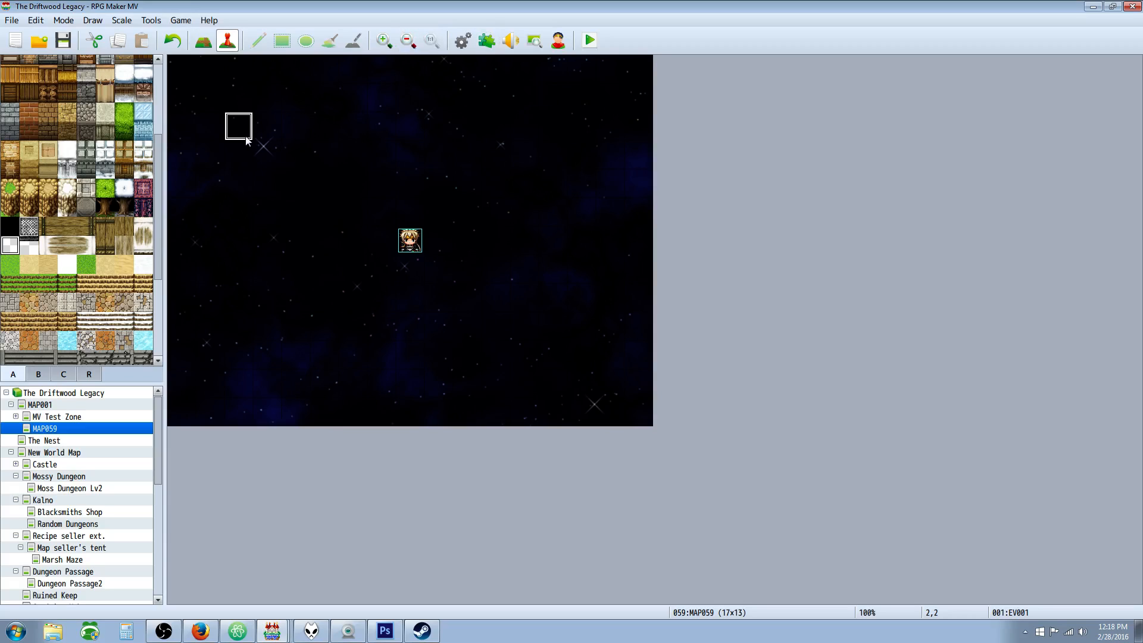
Bring up the map options menu for MAP059 in the map tree.
right_click(44, 427)
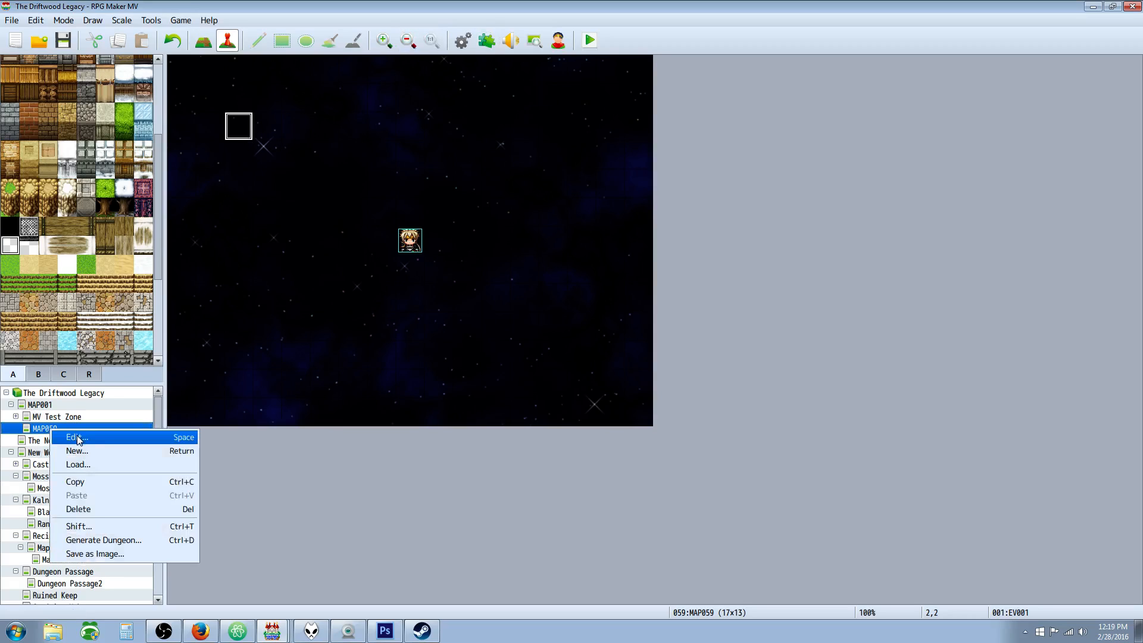
Review MAP059's Class Selection properties, keep the StarlitSky parallax, and apply the changes.
click(74, 437)
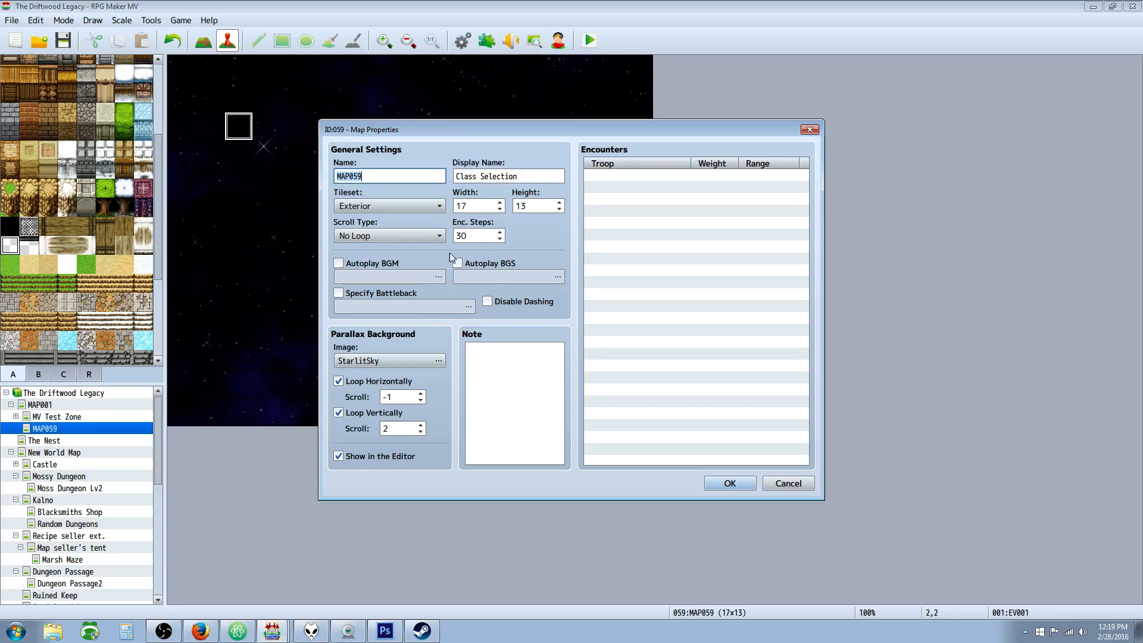
click(499, 176)
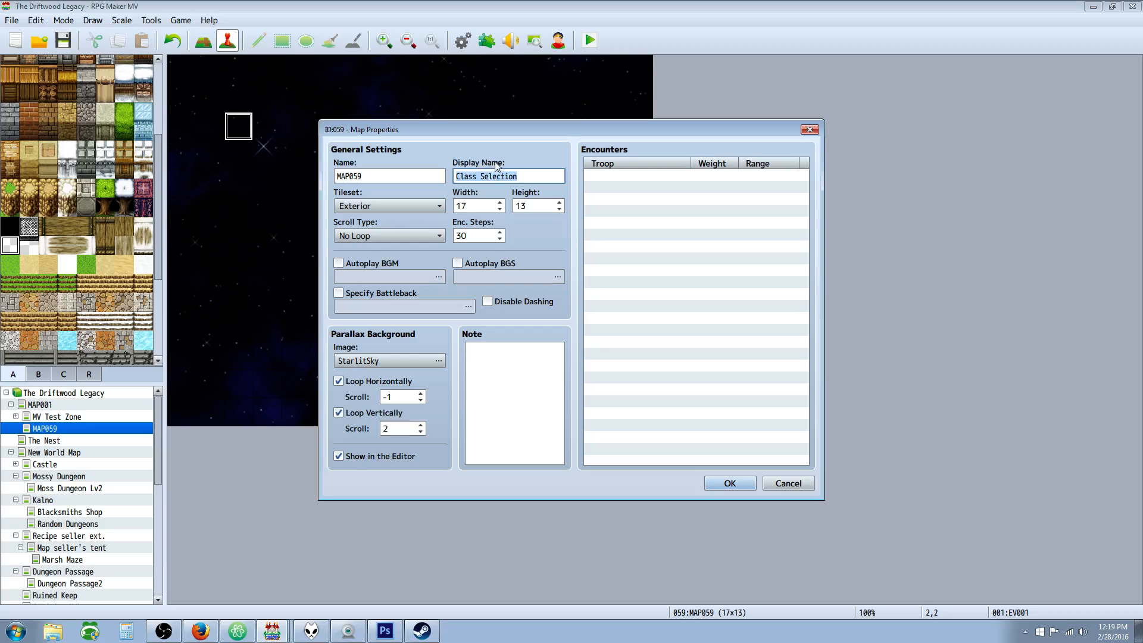
mouse_move(364, 103)
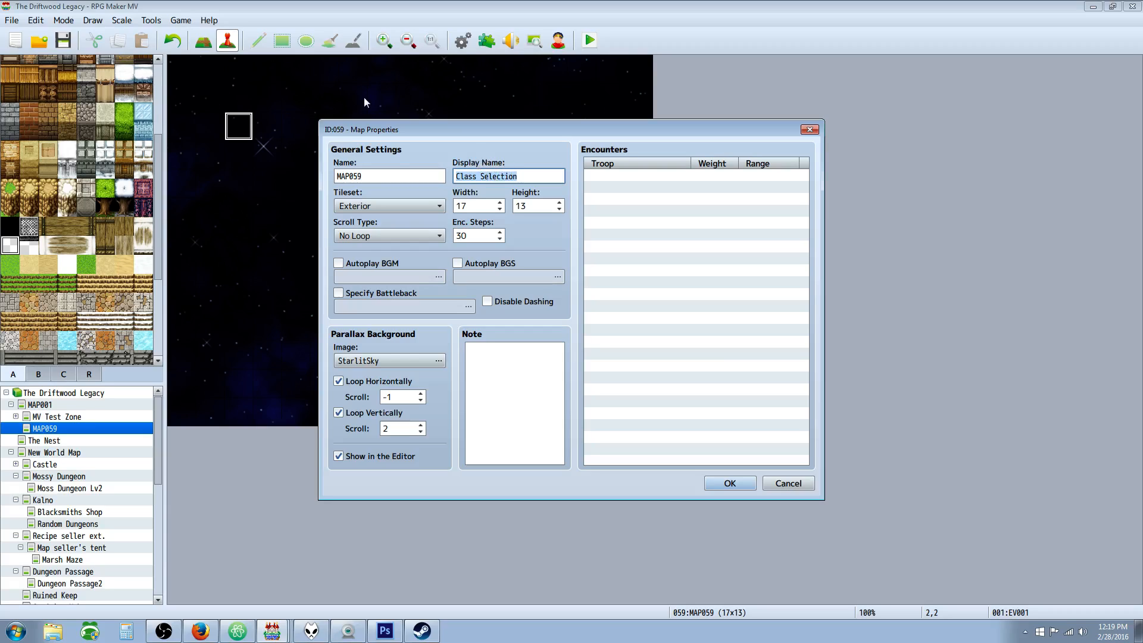
mouse_move(454, 387)
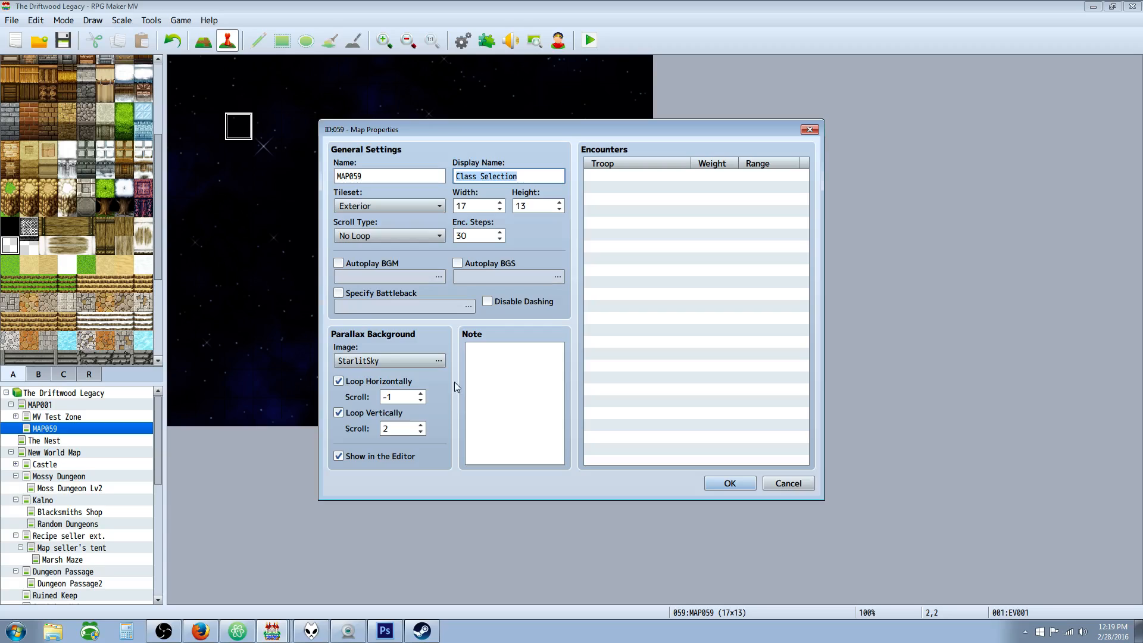
click(438, 359)
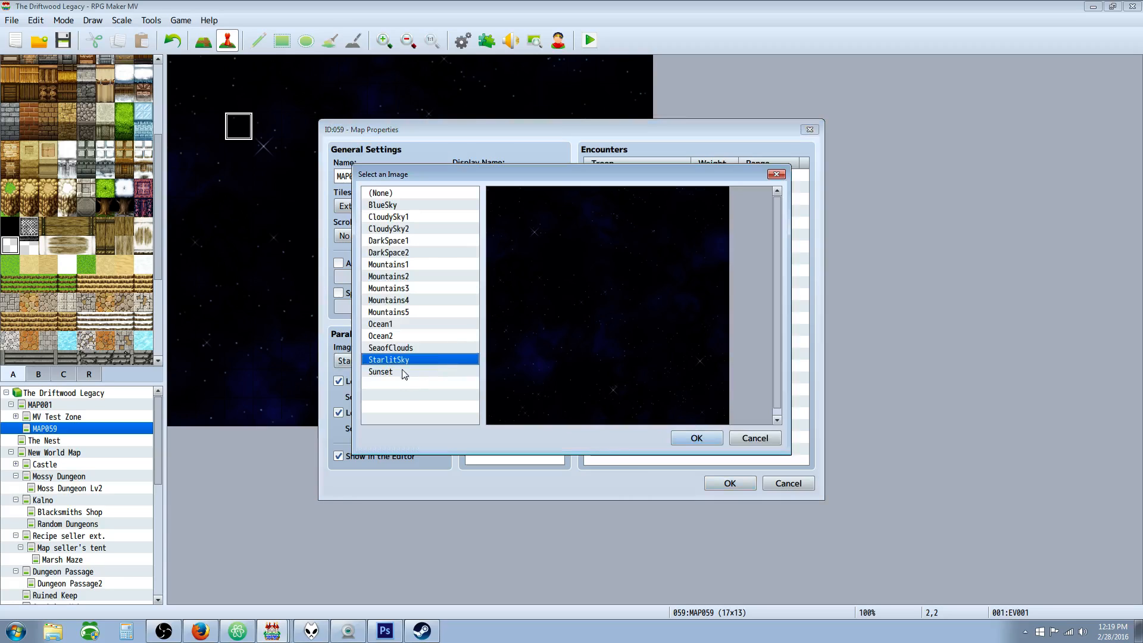
mouse_move(597, 297)
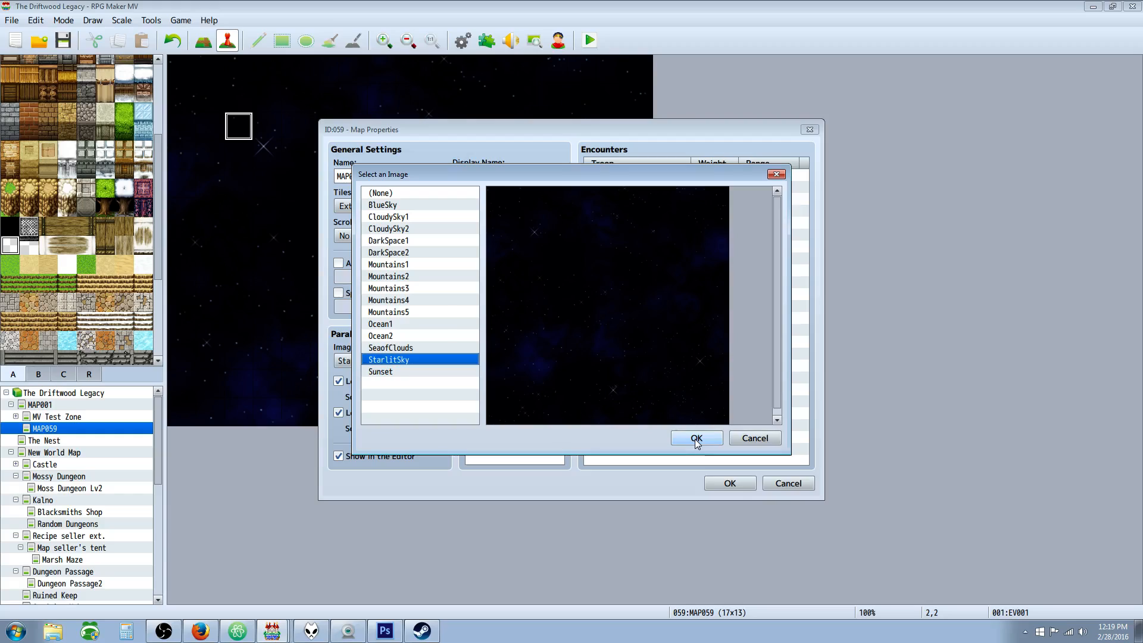
click(696, 438)
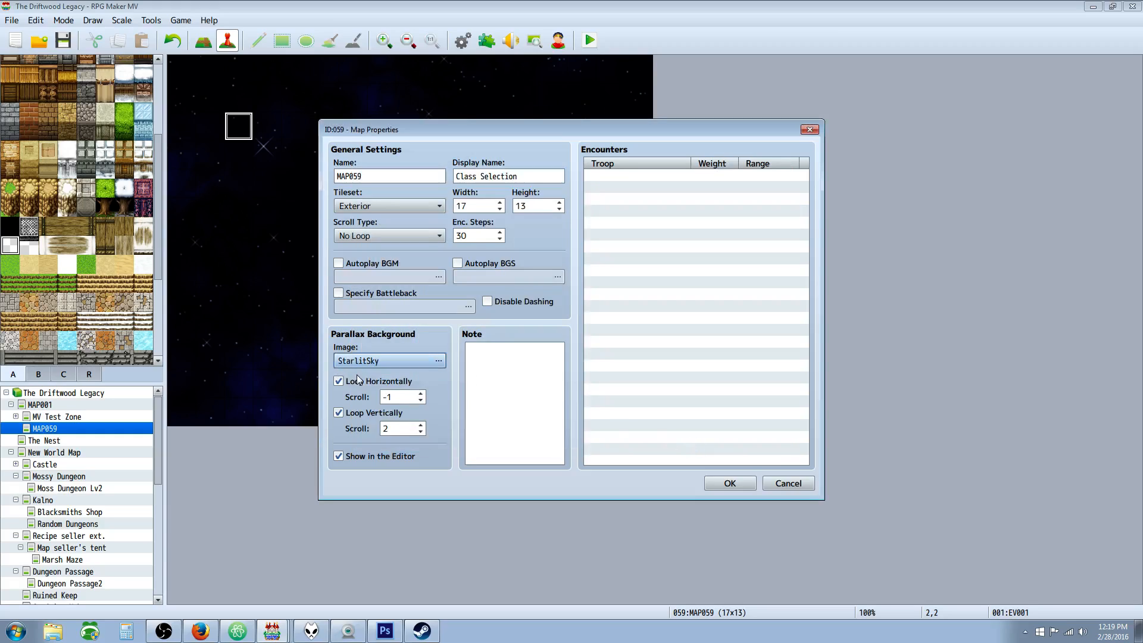
mouse_move(924, 286)
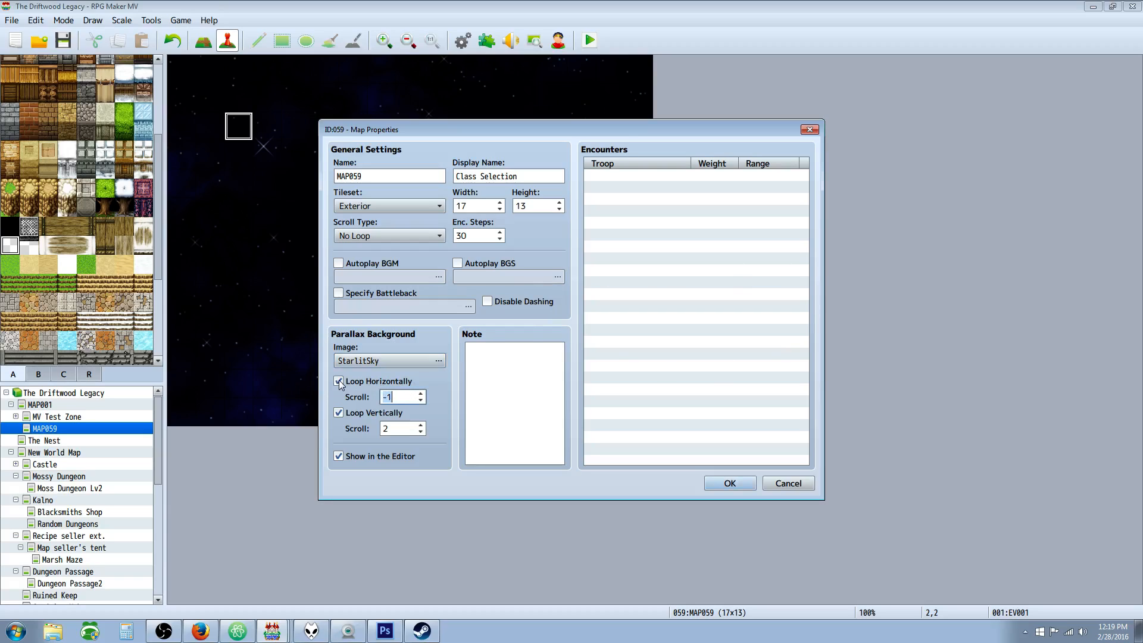
mouse_move(359, 376)
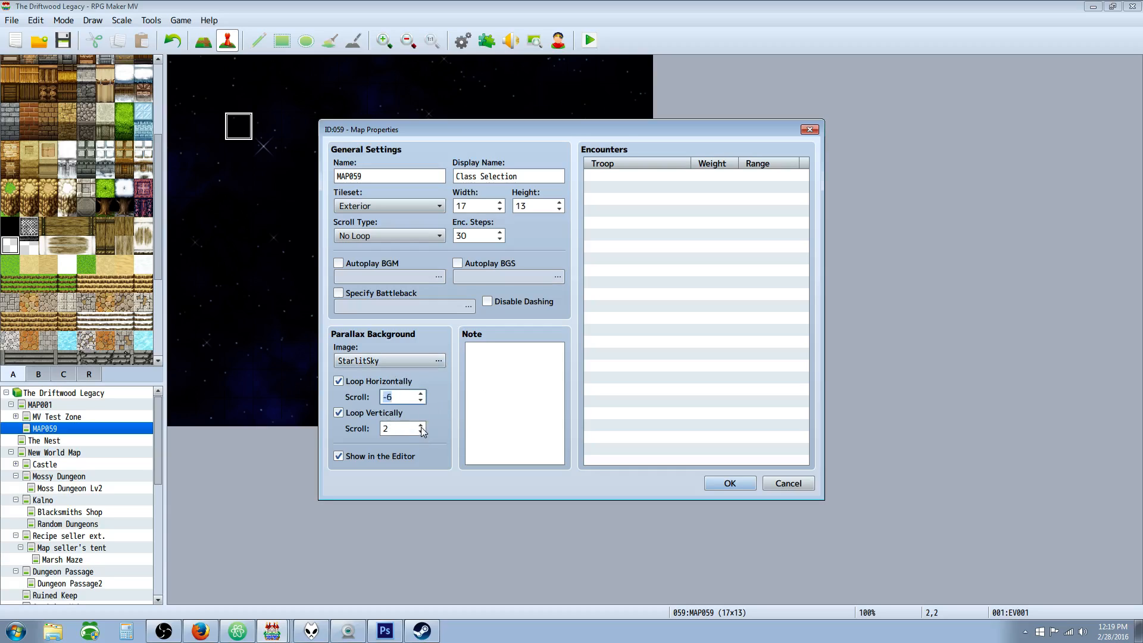
click(420, 424)
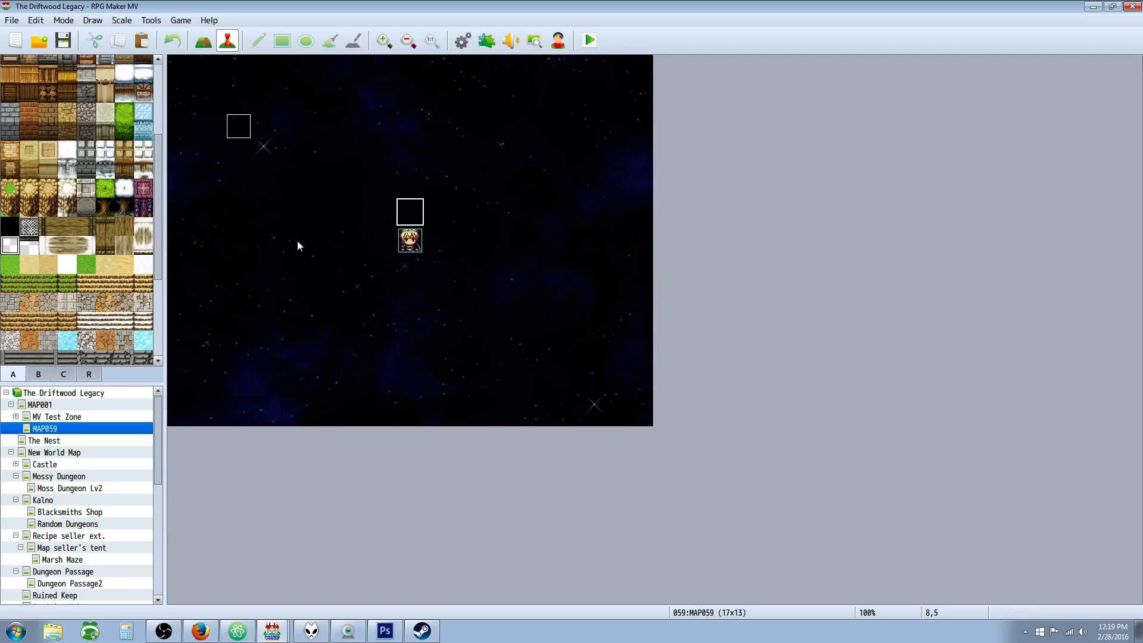
Set the player's starting position to MAP059 at (8,6).
right_click(381, 241)
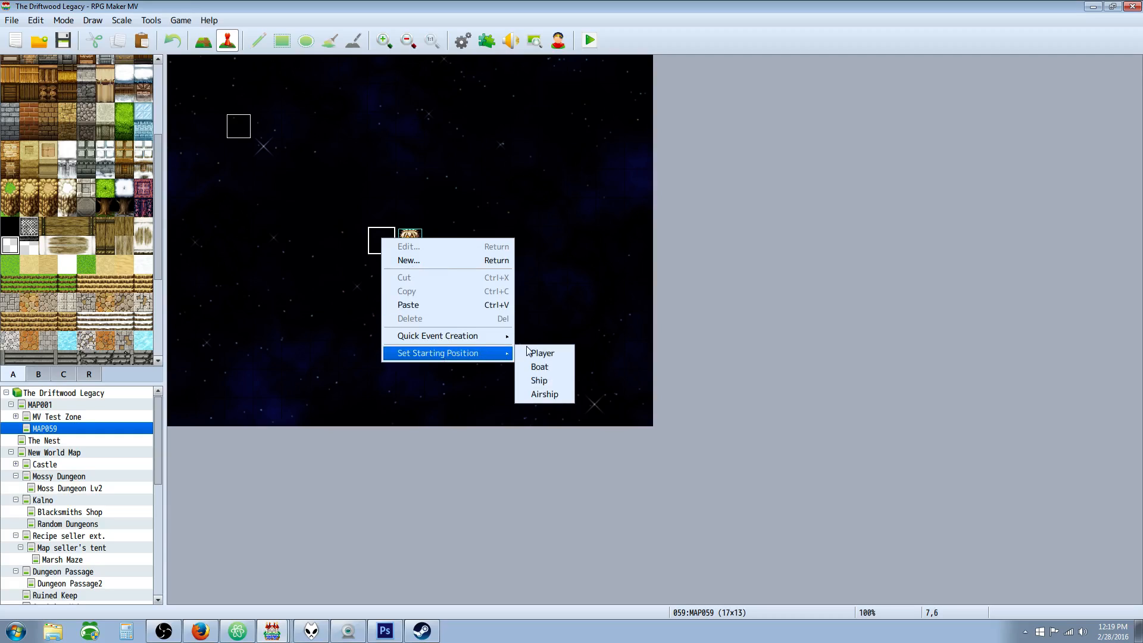
click(543, 352)
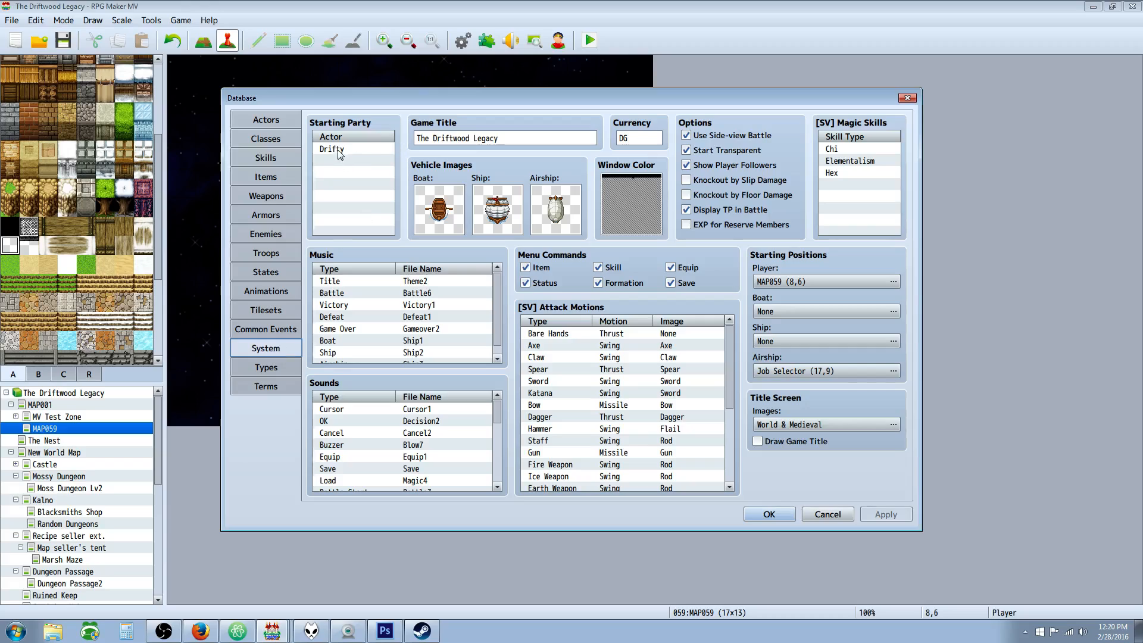
Check the Starting Party list showing Drifty in the System settings.
click(348, 148)
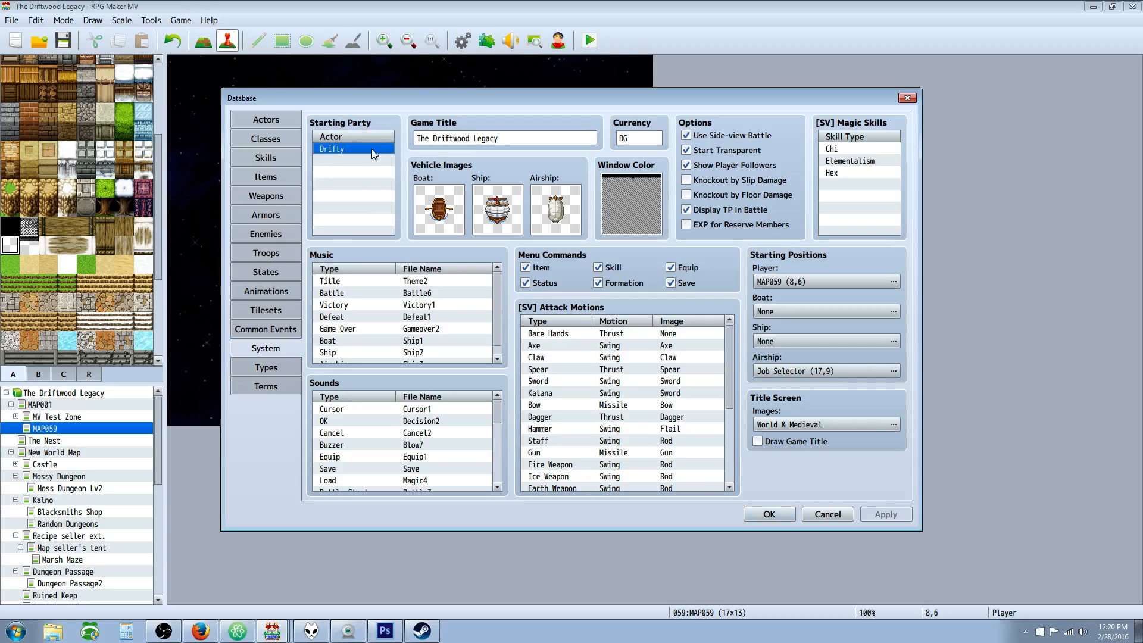
mouse_move(313, 166)
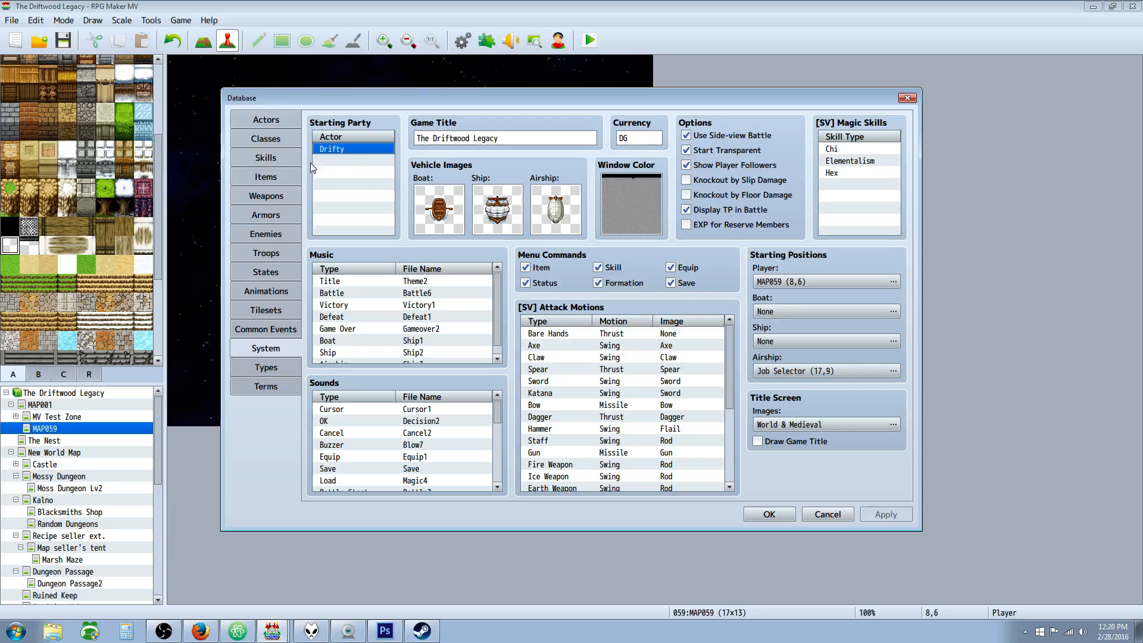
mouse_move(581, 155)
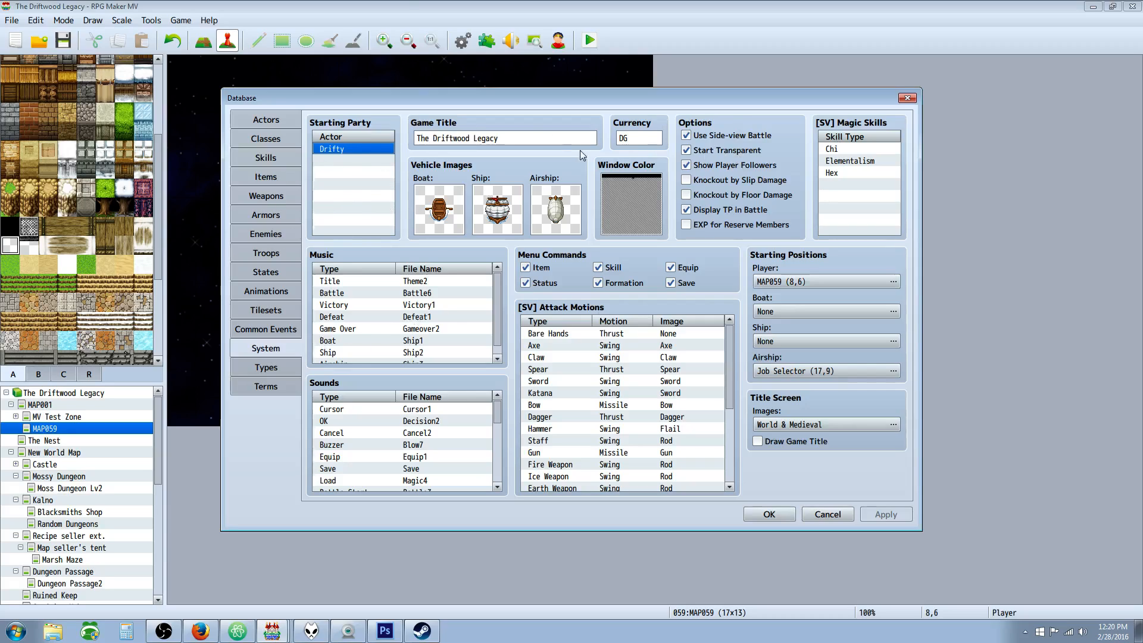
mouse_move(330, 273)
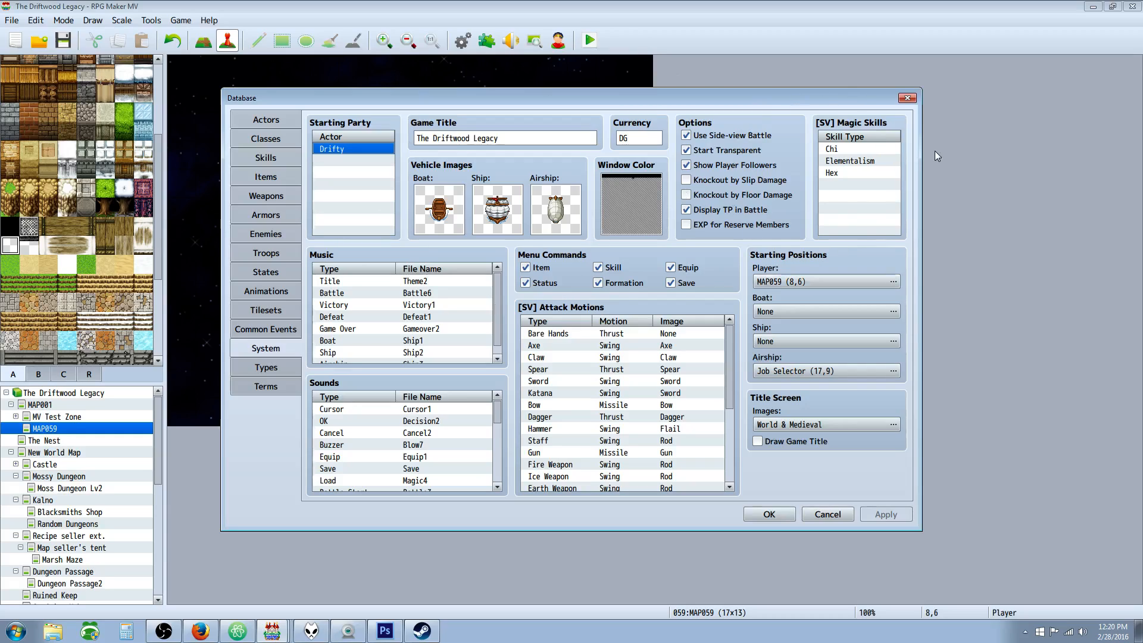
click(685, 150)
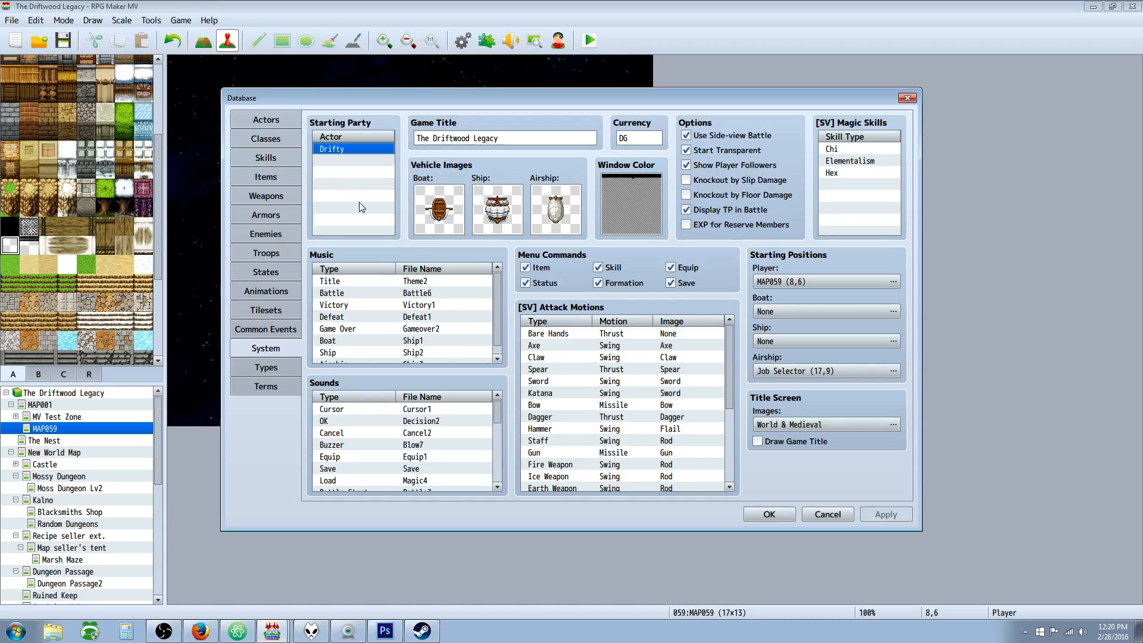
mouse_move(340, 295)
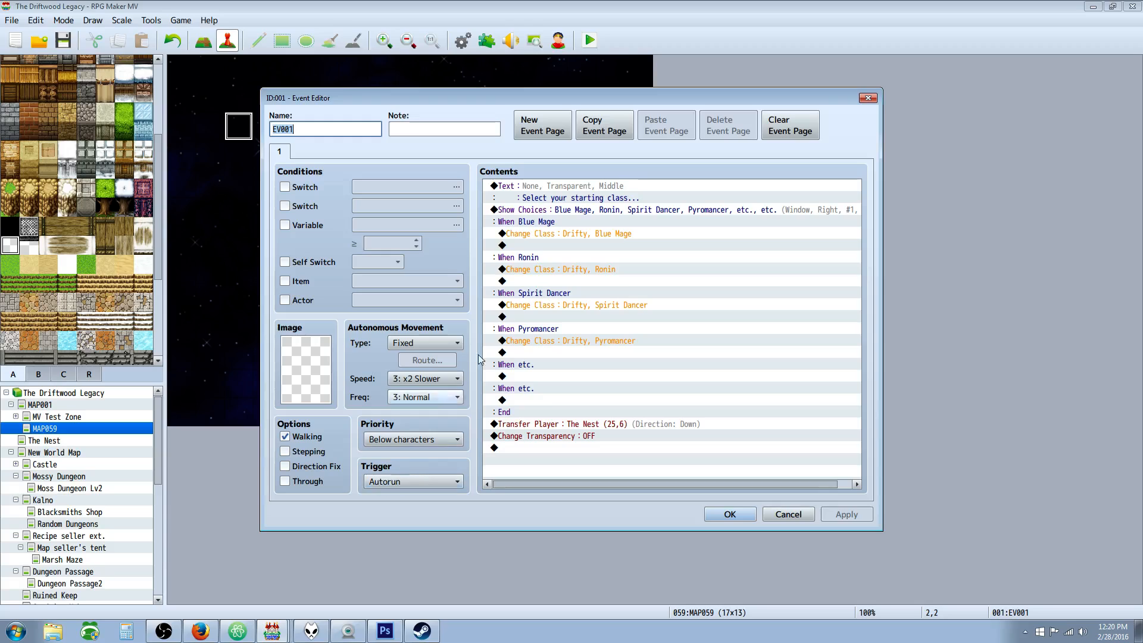
Review the opening message unchanged, then select the fifth choice's 'etc.' placeholder.
double_click(579, 197)
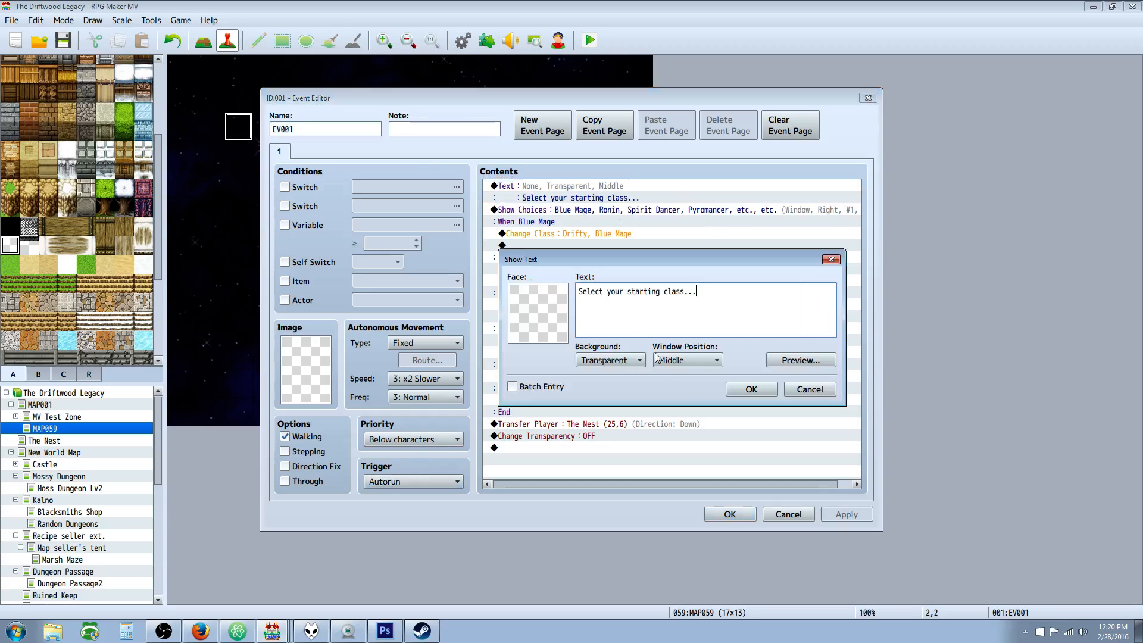
click(750, 388)
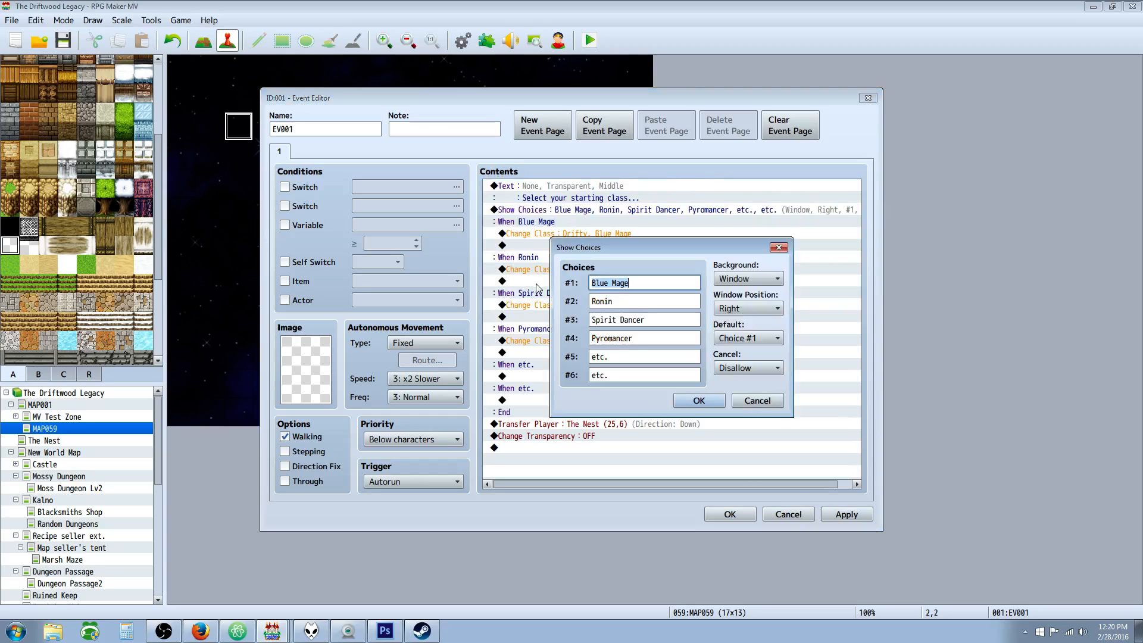
click(644, 357)
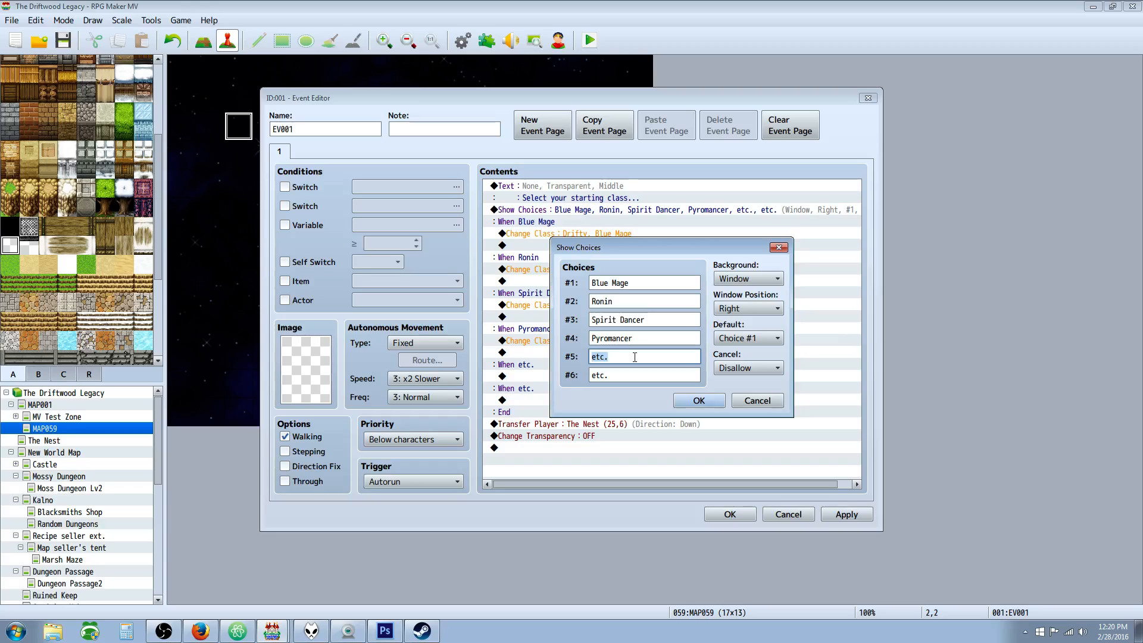
Rename choice #5 to Frostmancer with Cancel left on Disallow and confirm the choices.
text(Frost)
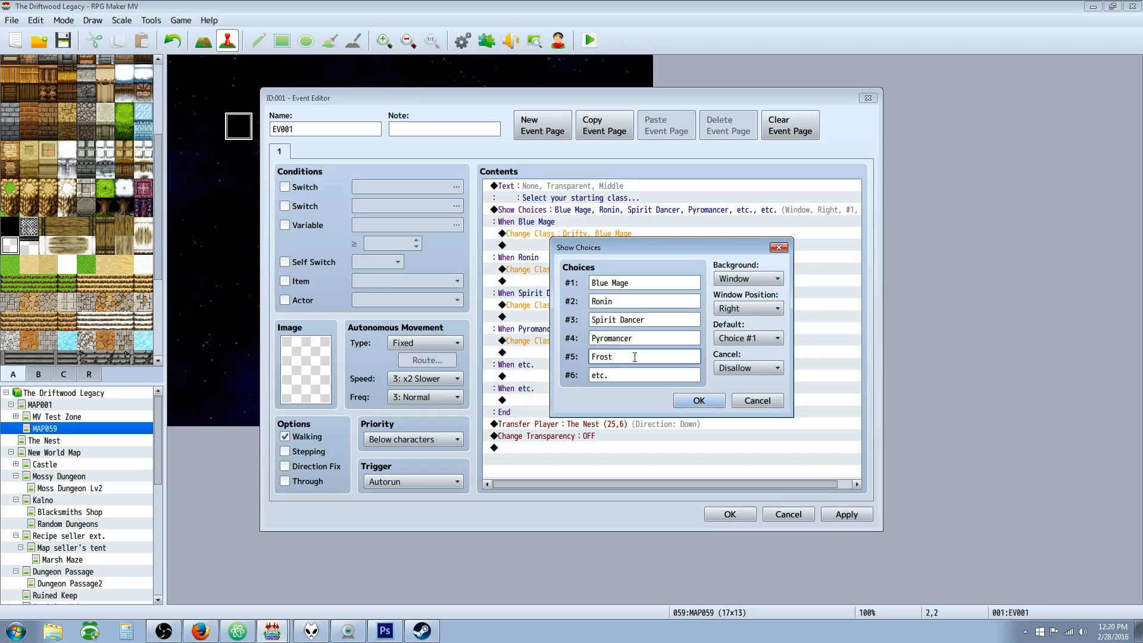
text(mag)
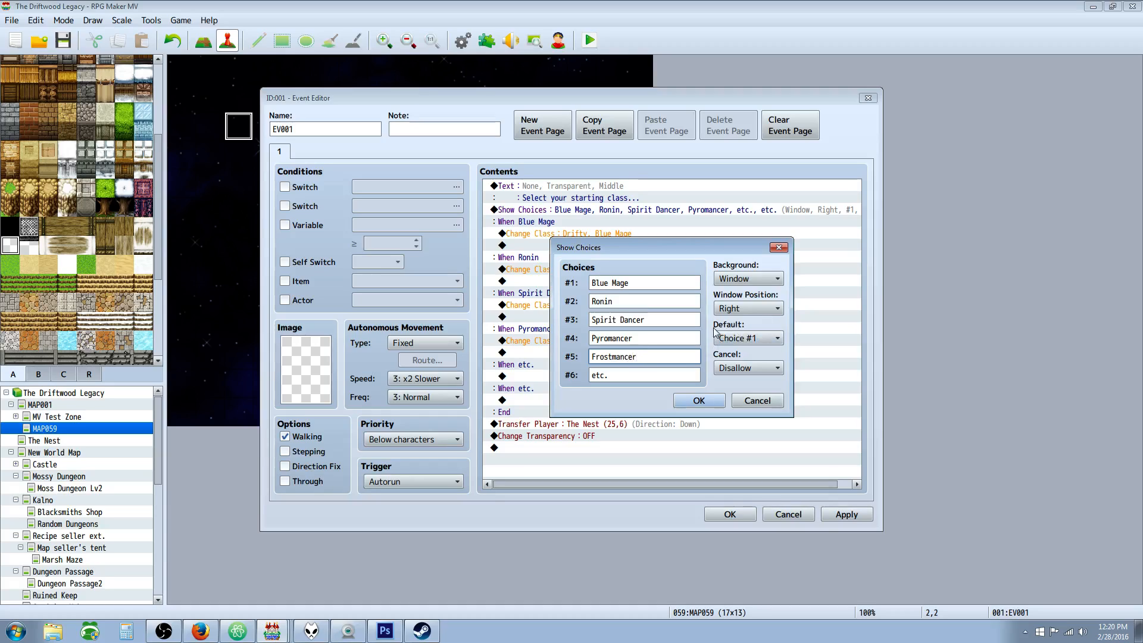
click(644, 357)
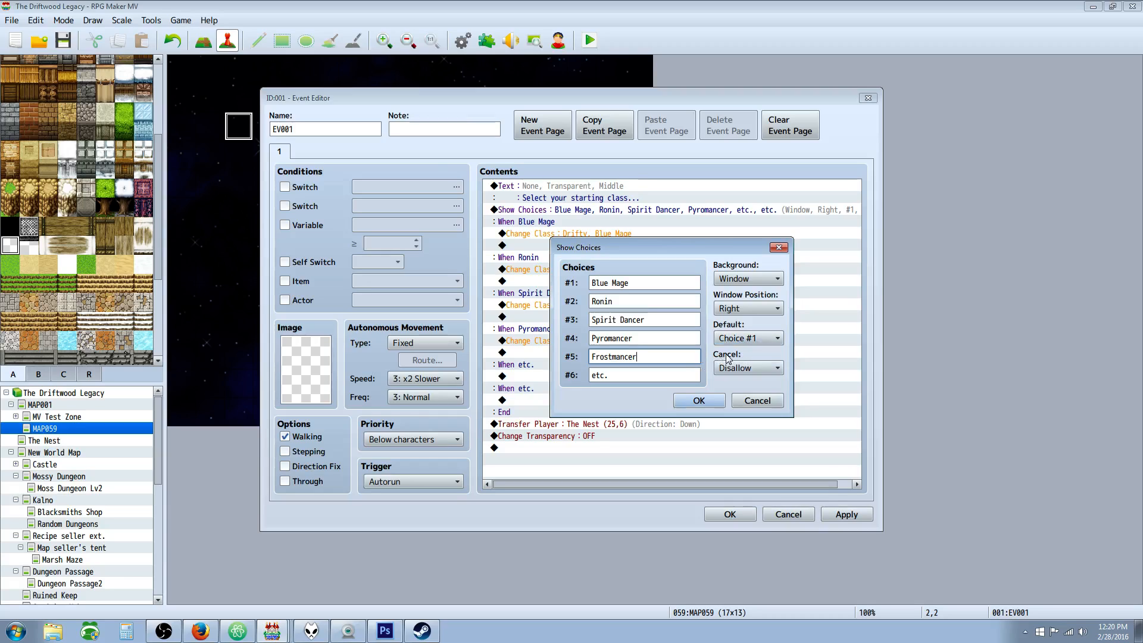
mouse_move(750, 357)
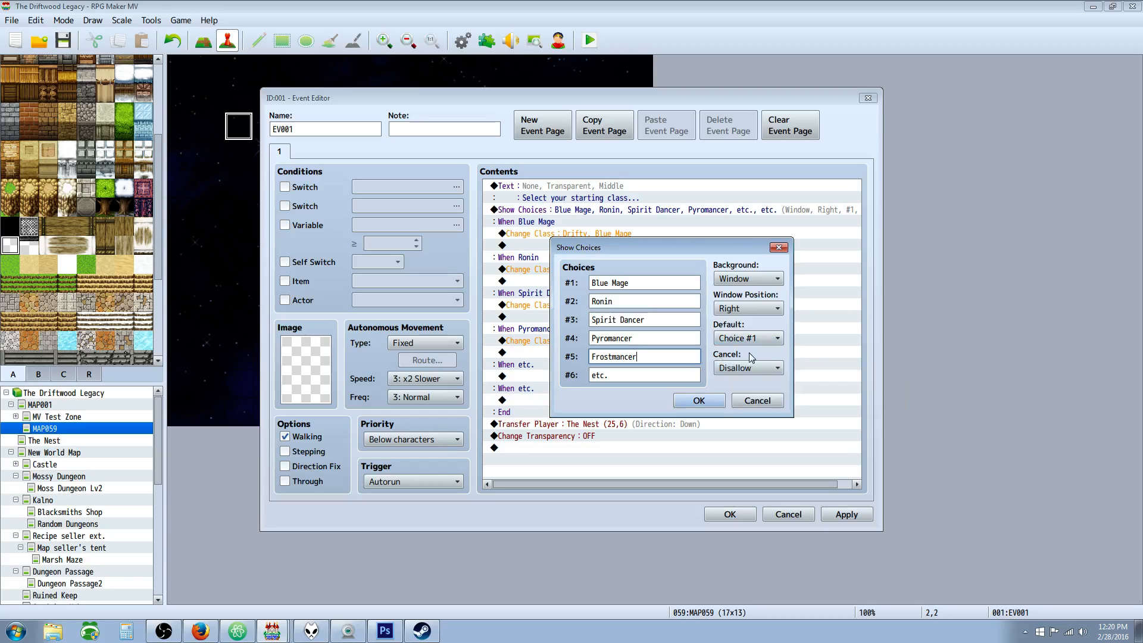
mouse_move(750, 379)
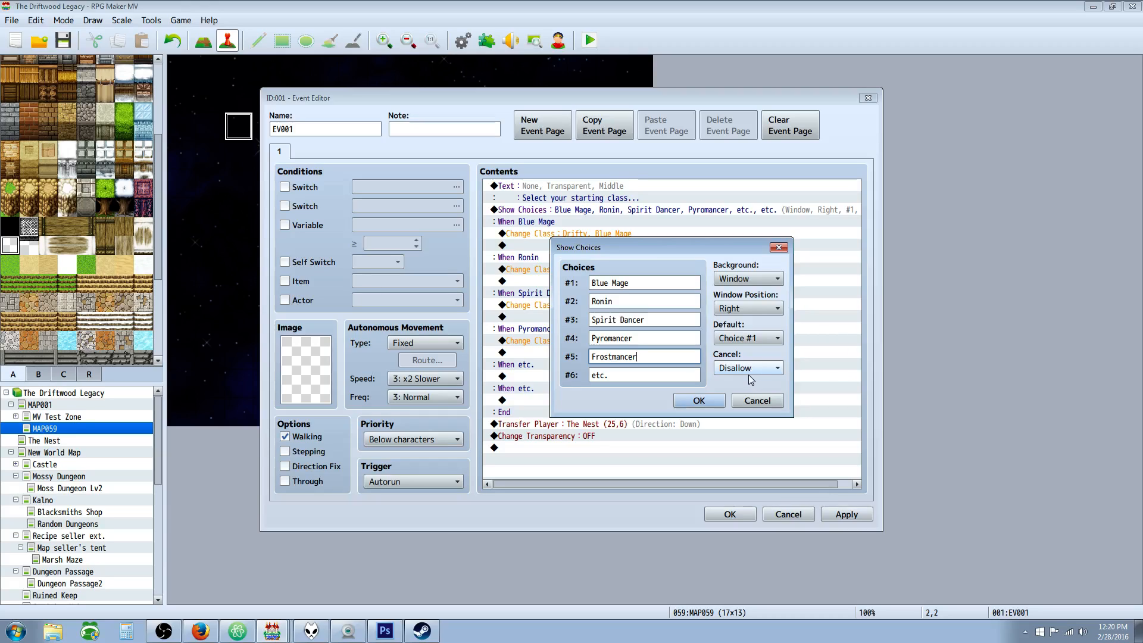
mouse_move(750, 375)
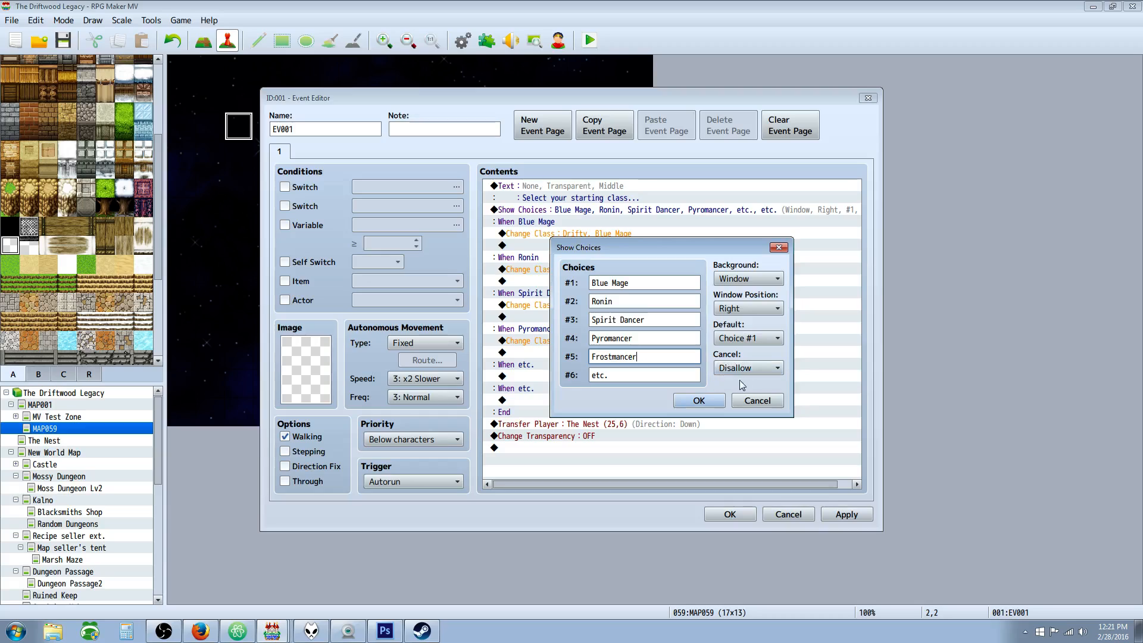
click(699, 400)
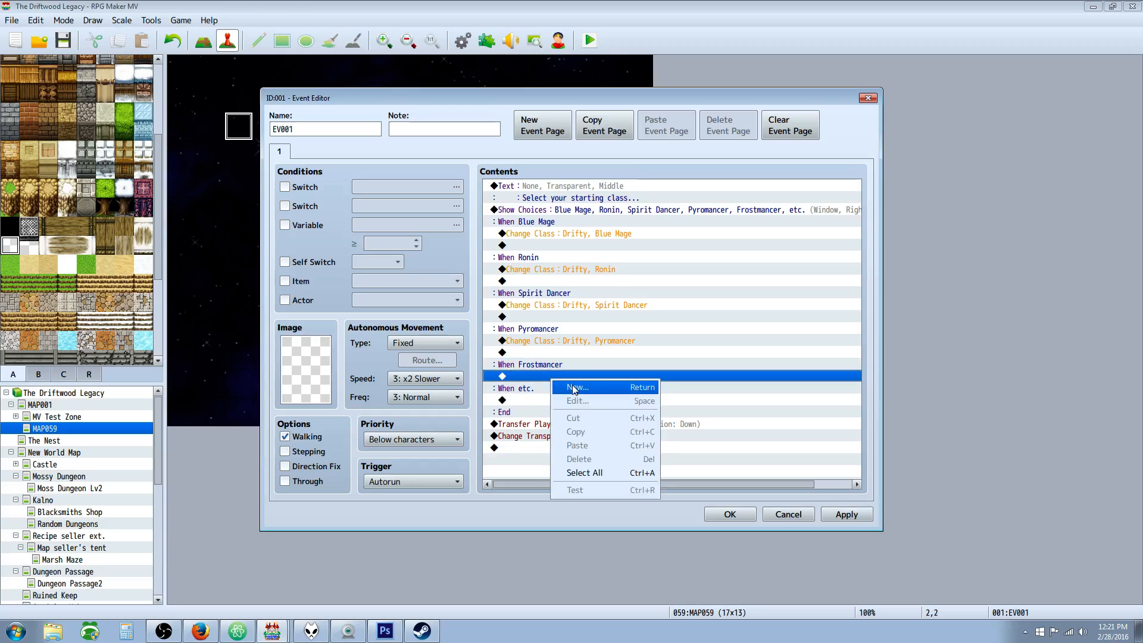
Under When Frostmancer, add a Change Class command making Drifty a Frostmancer.
click(577, 387)
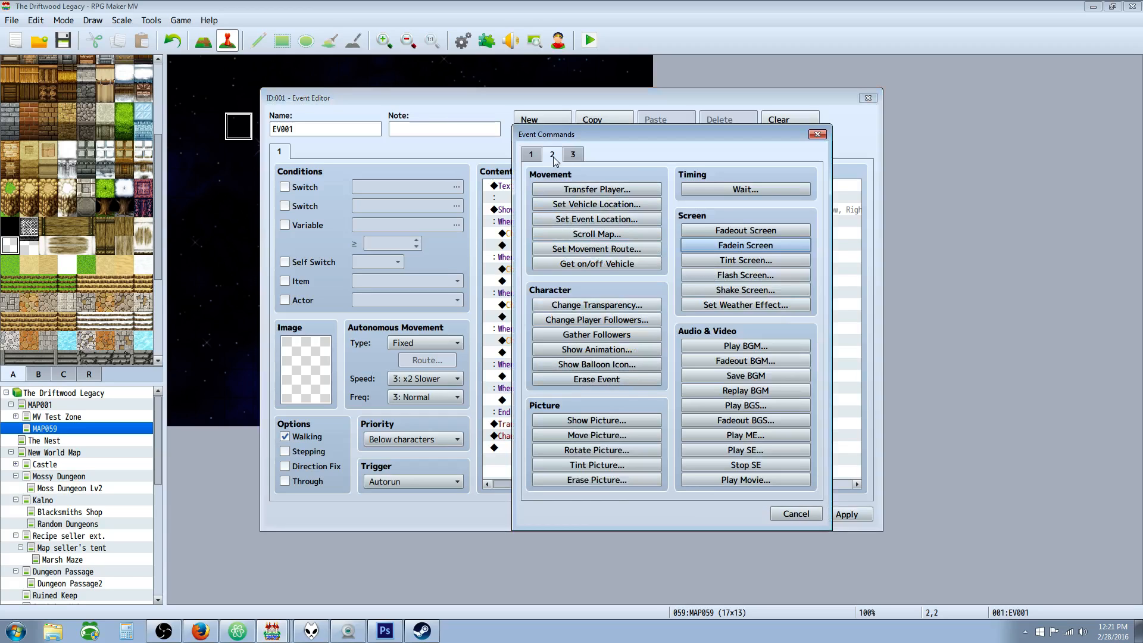
click(531, 153)
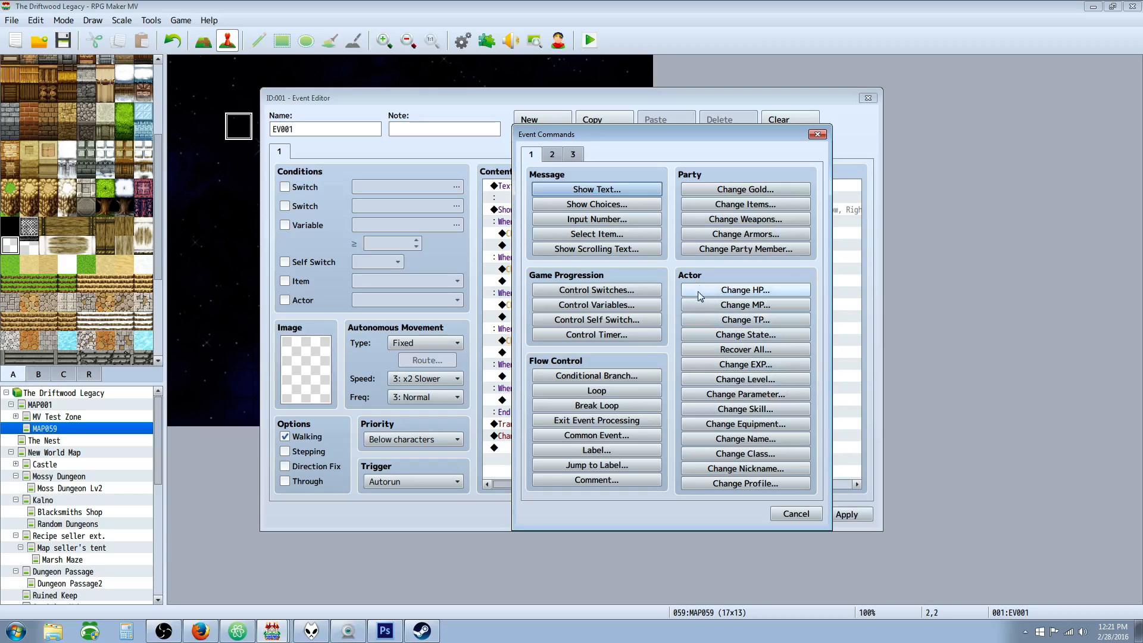
mouse_move(762, 457)
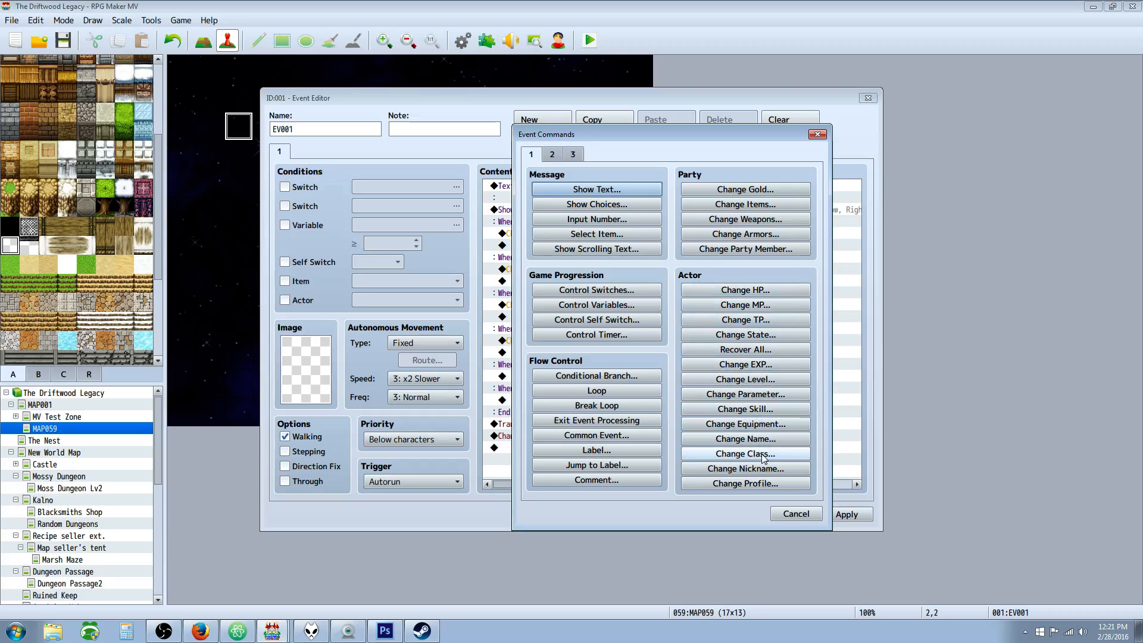
click(745, 454)
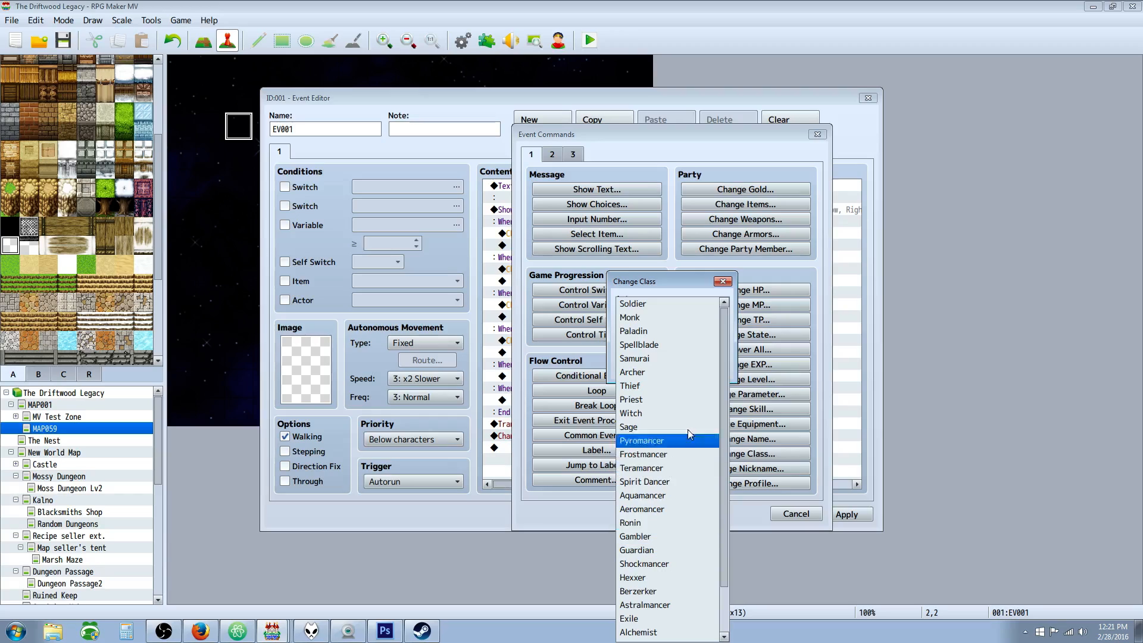
click(642, 455)
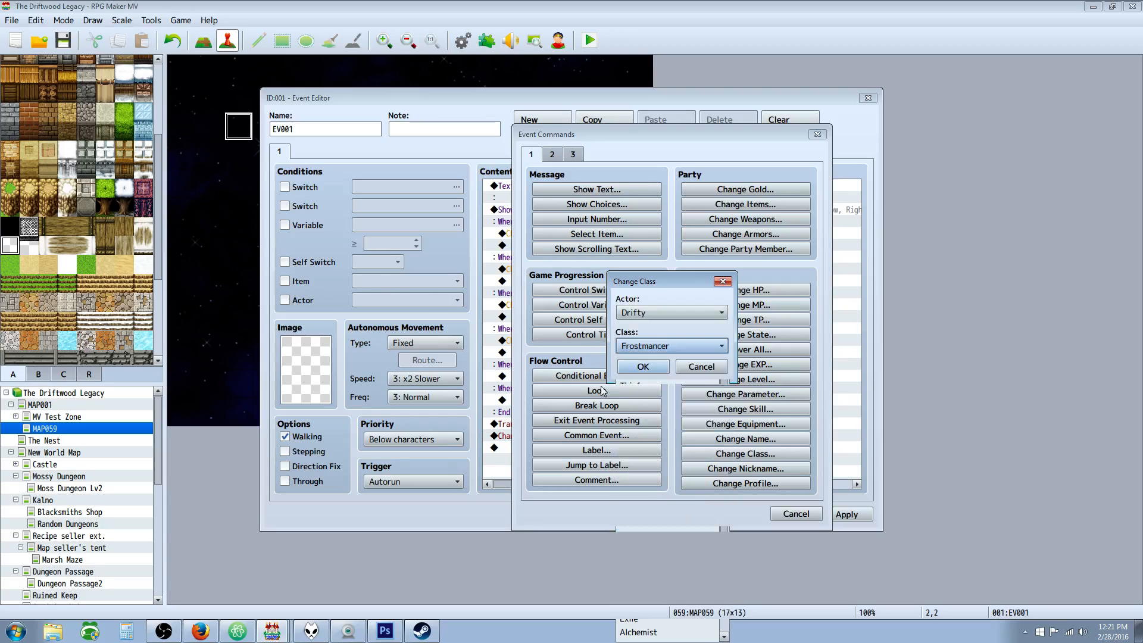
click(641, 367)
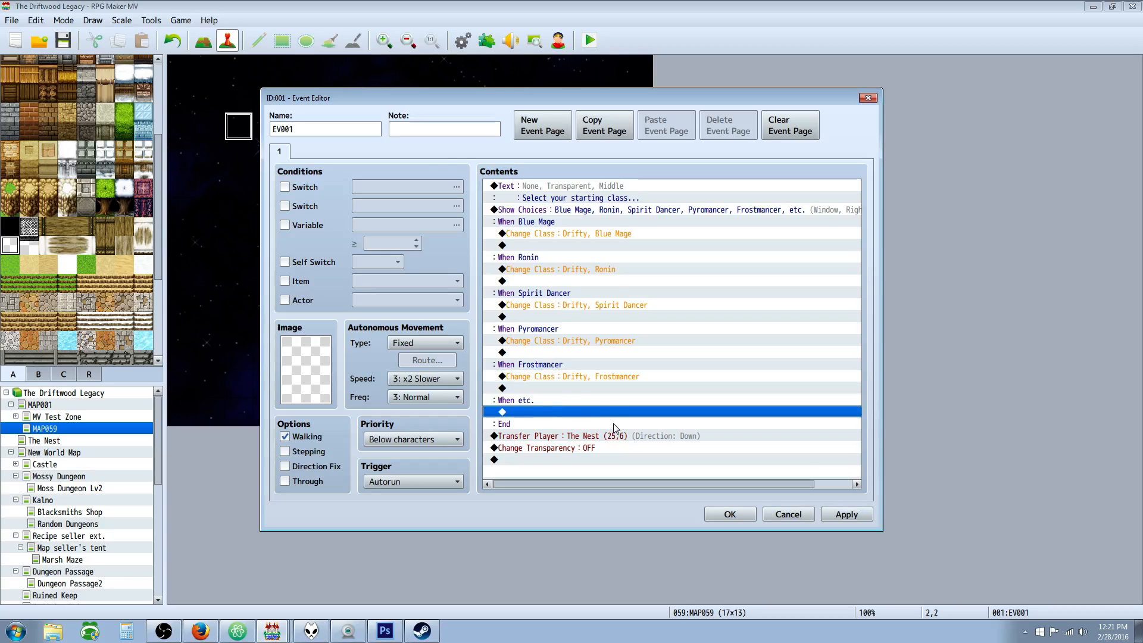
right_click(592, 436)
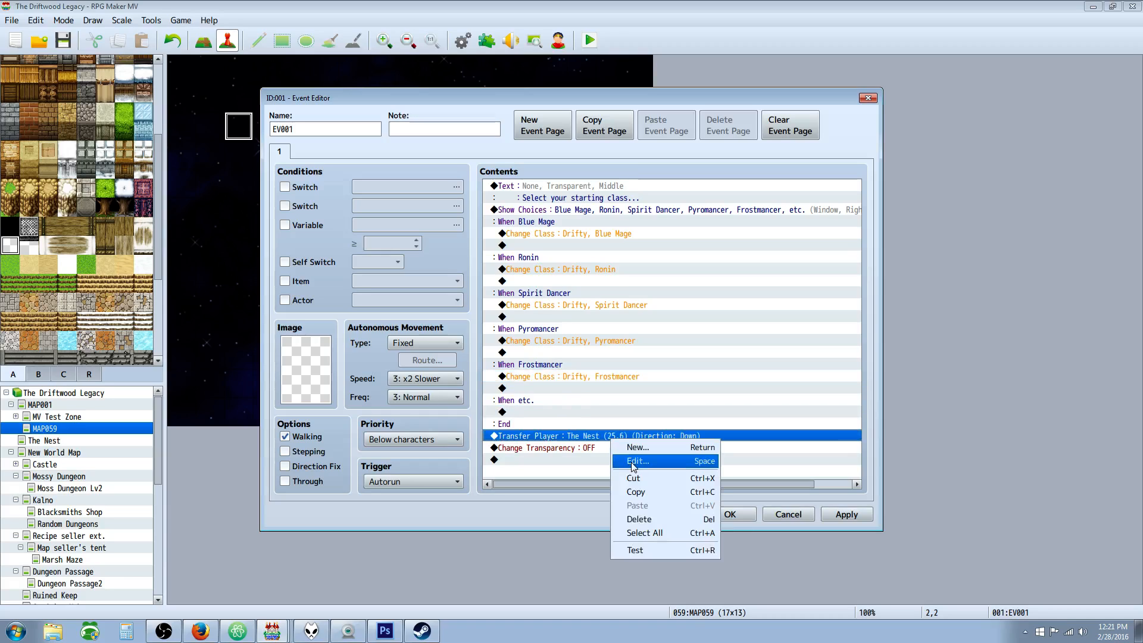
click(638, 462)
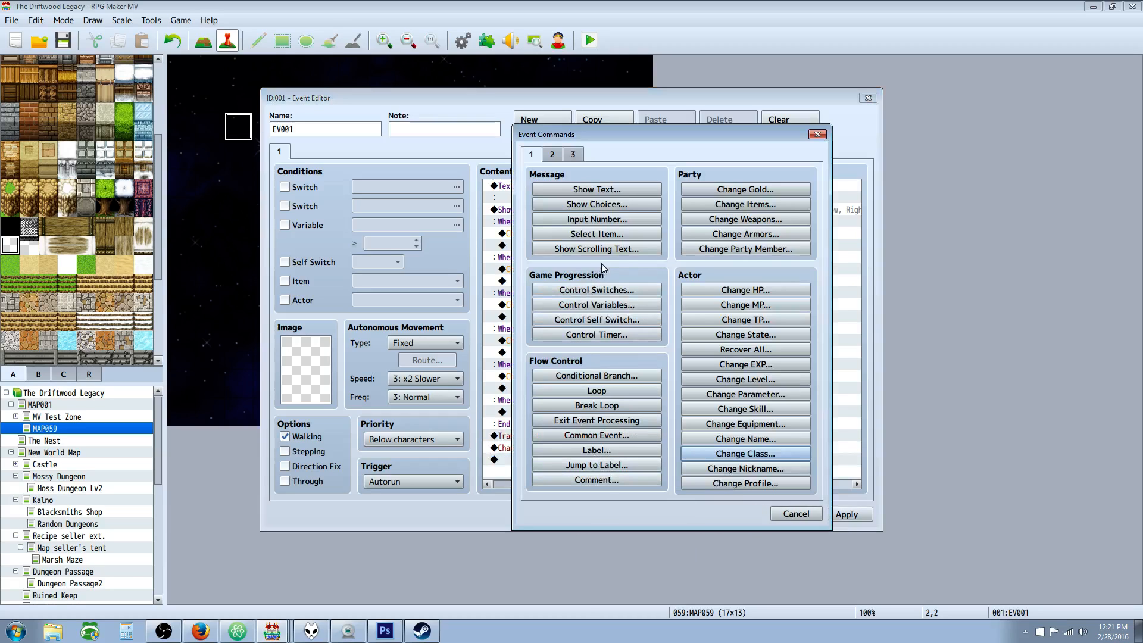
click(552, 154)
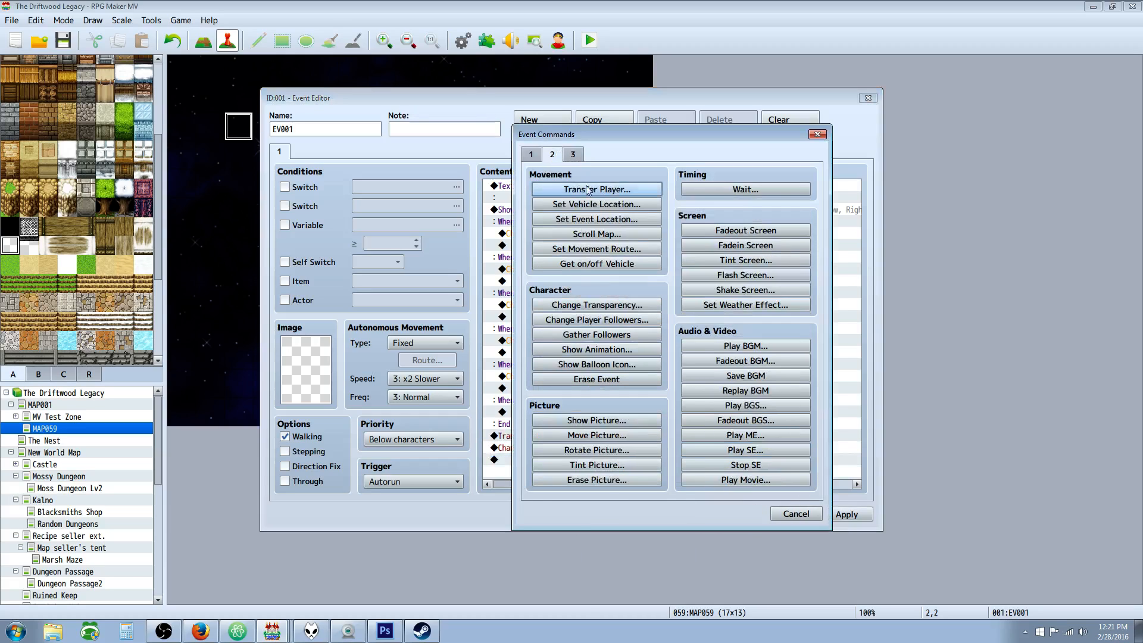
click(595, 190)
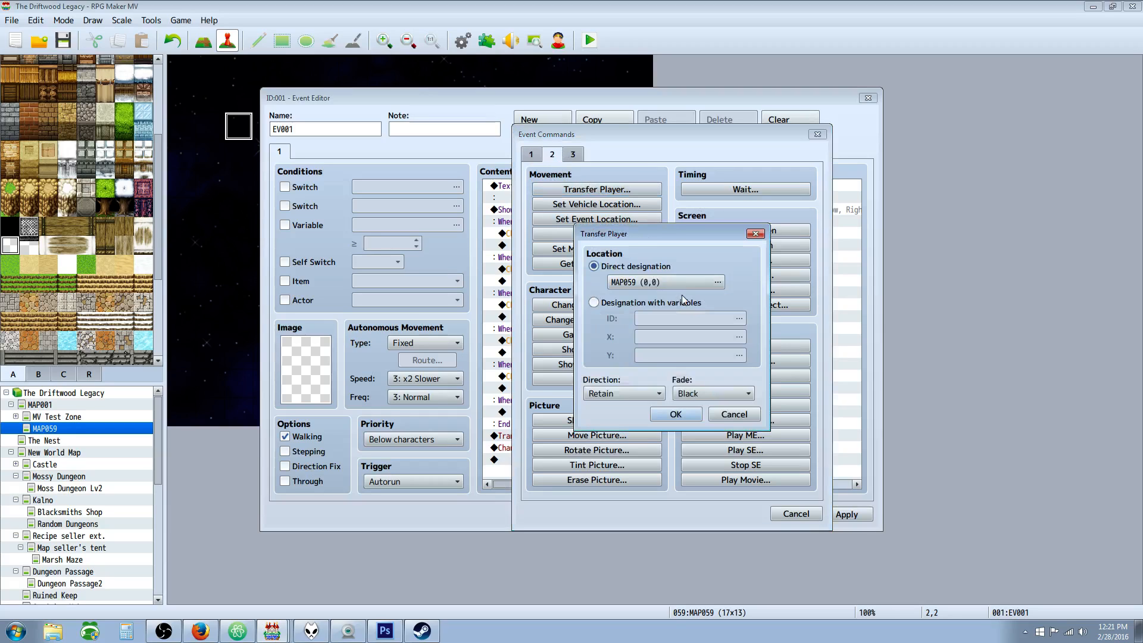
click(718, 281)
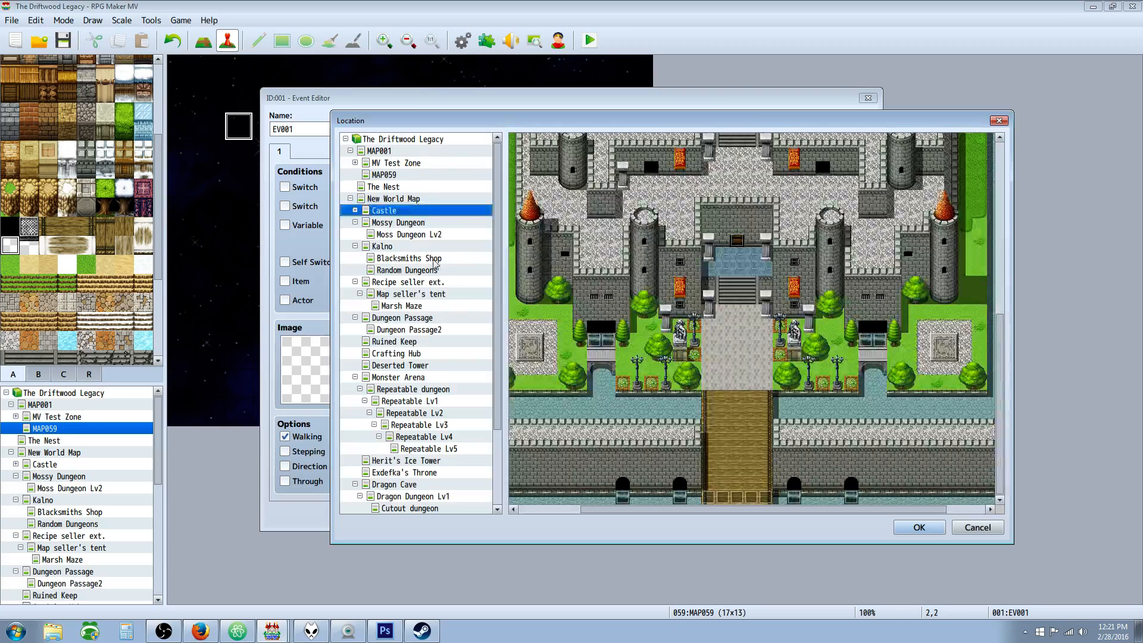
click(752, 440)
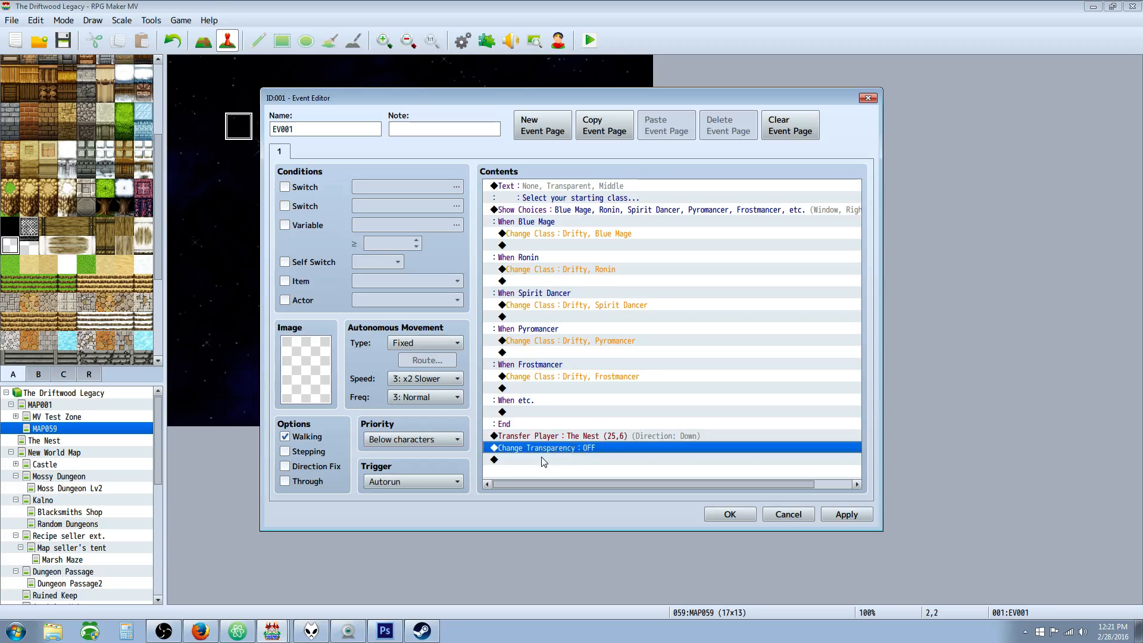
right_click(543, 459)
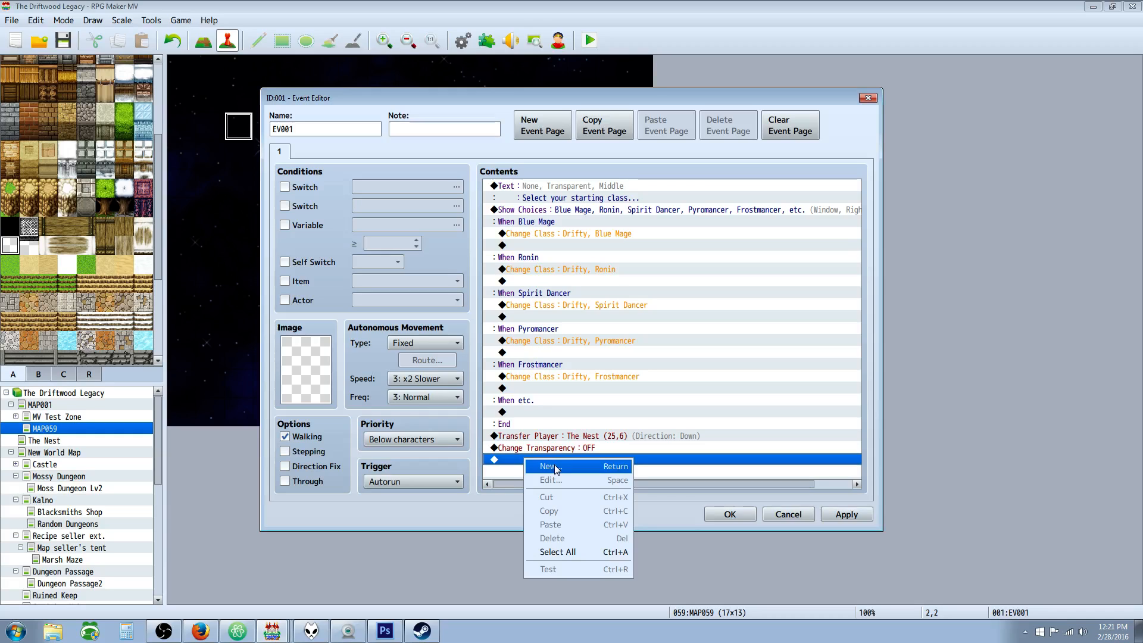
click(546, 466)
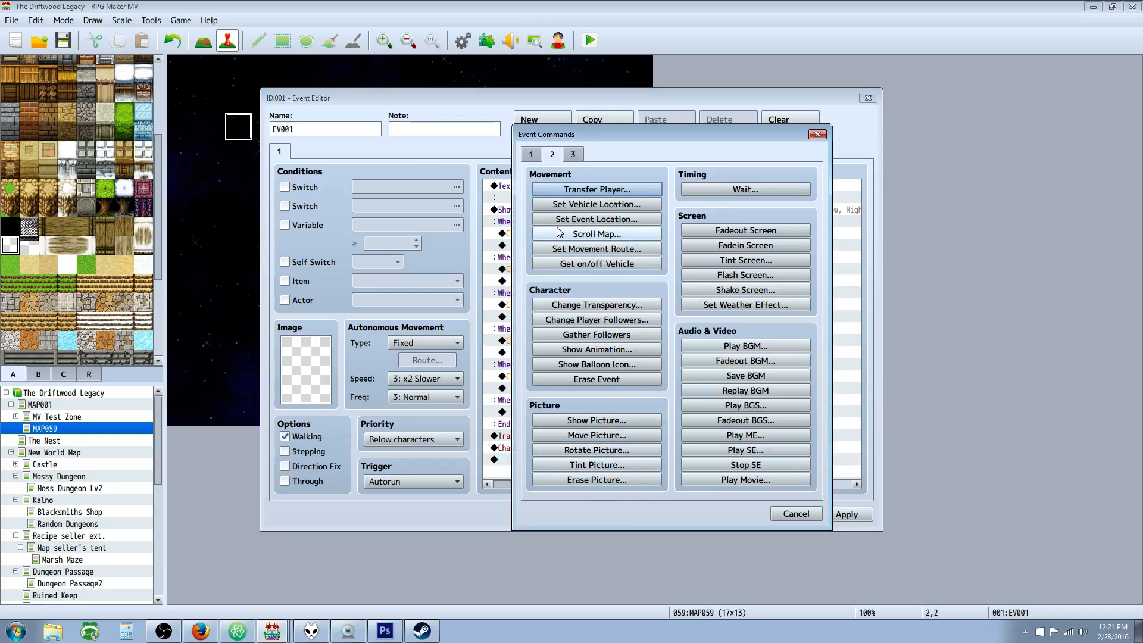
mouse_move(585, 317)
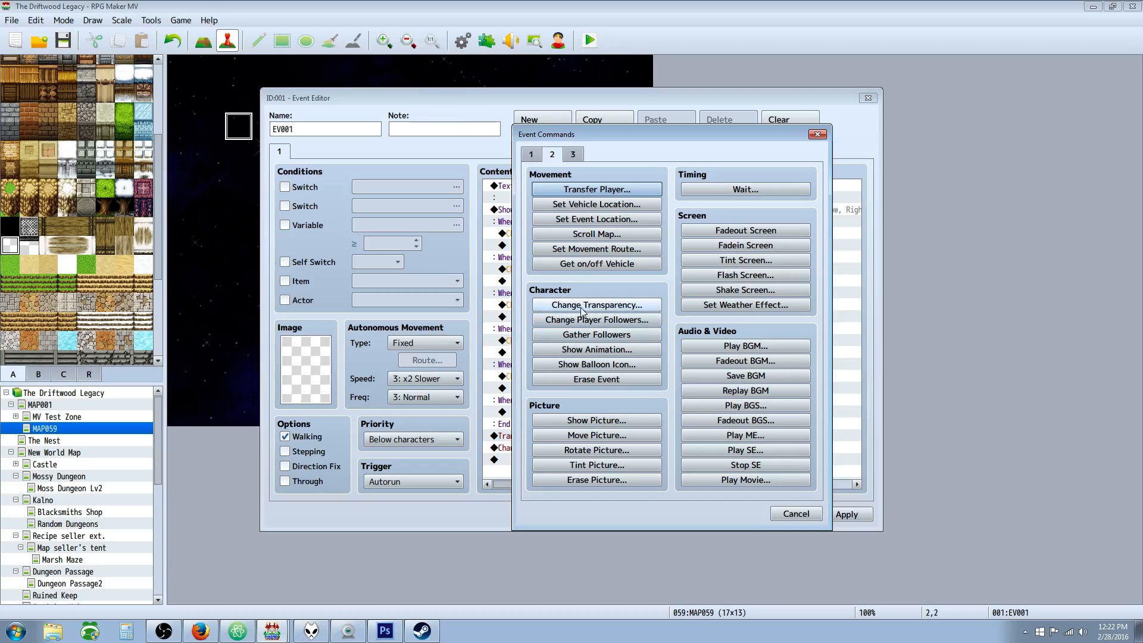
click(596, 305)
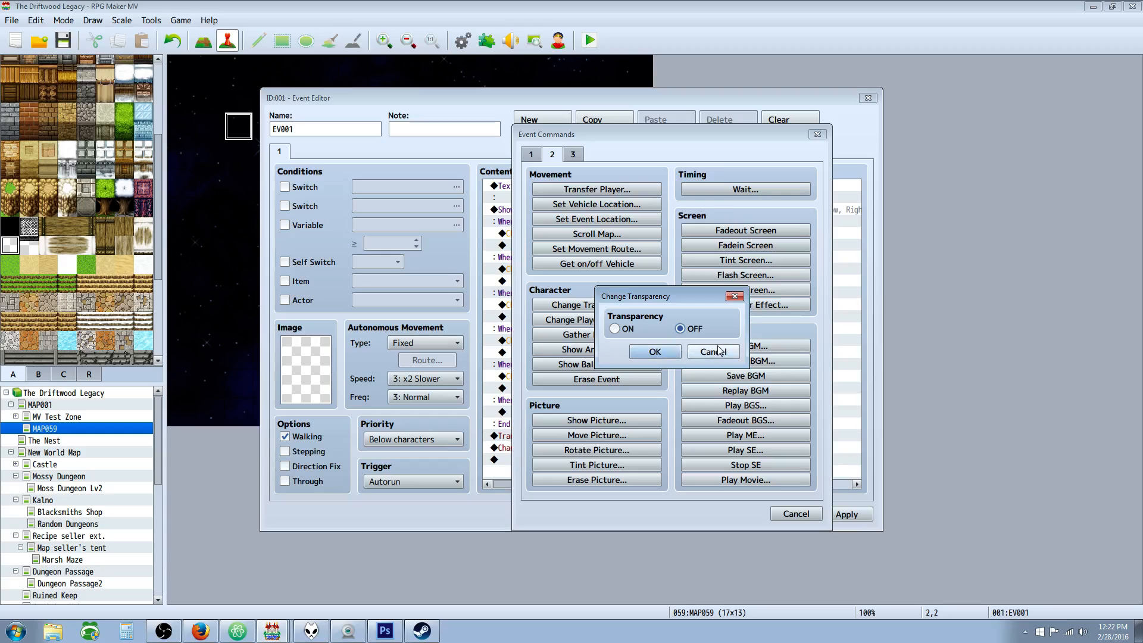
click(655, 351)
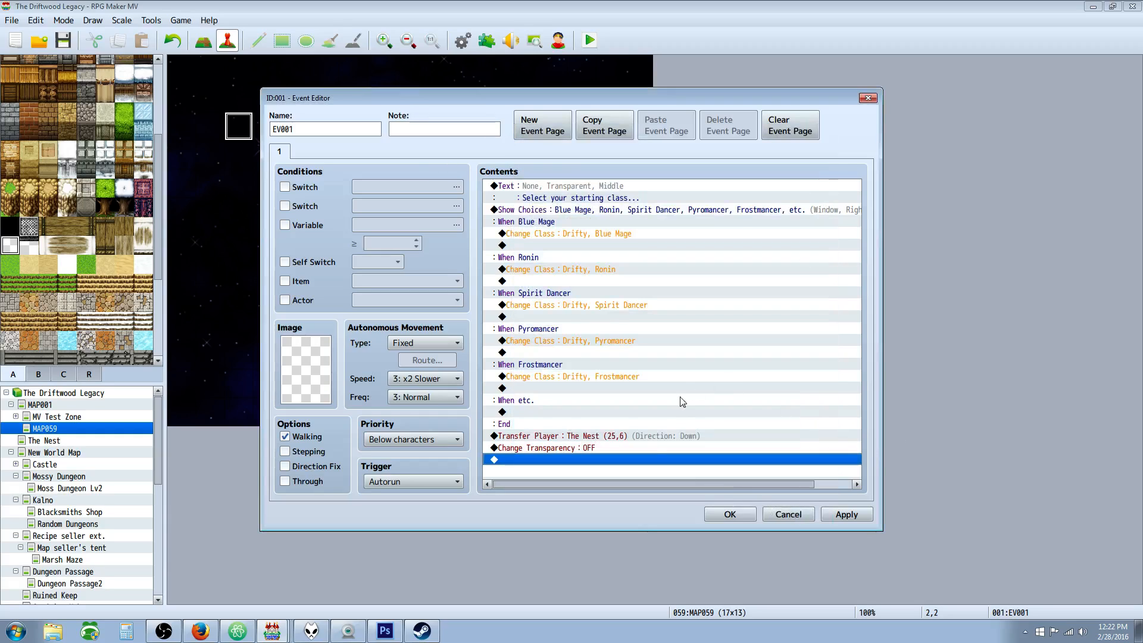
Insert then remove a Fadeout Screen command at the top, and save the autorun event.
double_click(493, 460)
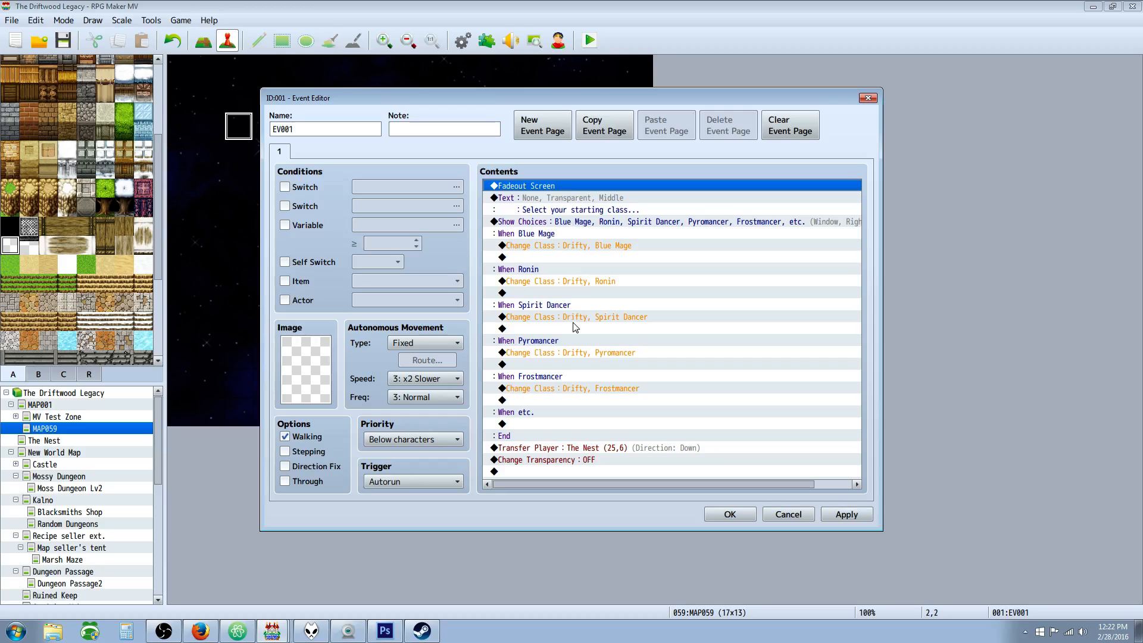
right_click(621, 419)
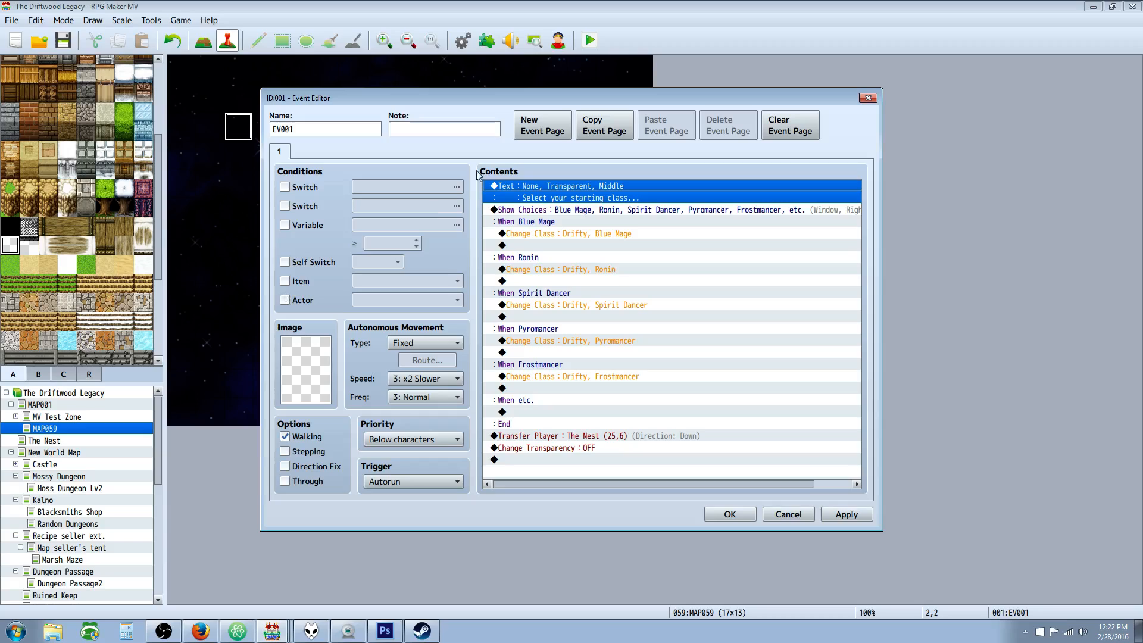
mouse_move(565, 174)
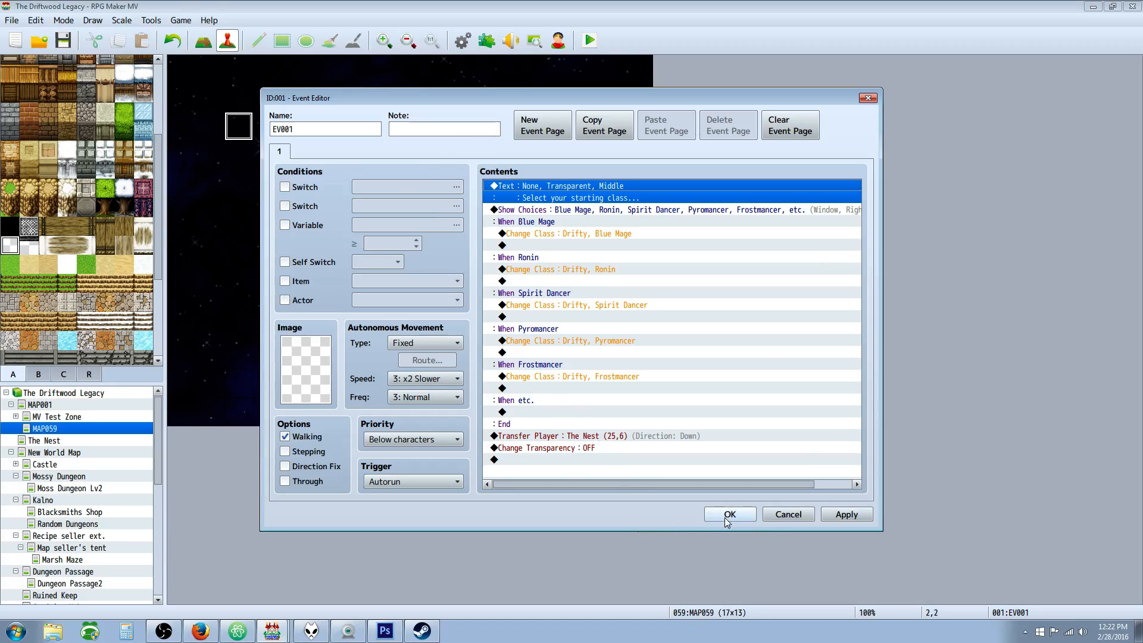
click(730, 514)
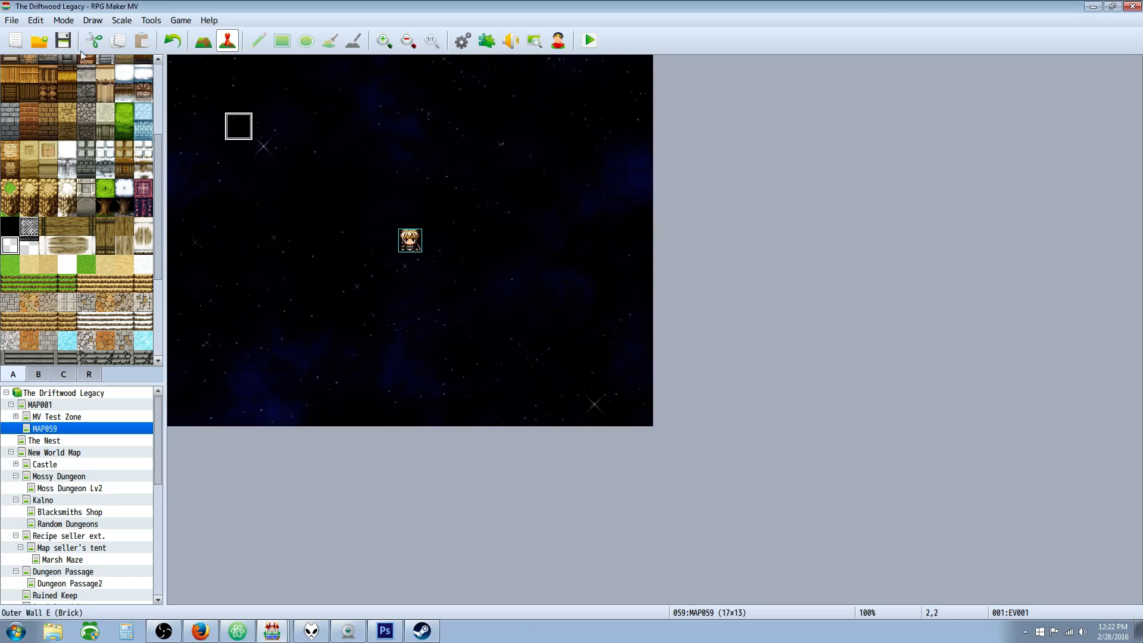
Run a full-screen playtest, pick Spirit Dancer, and check the class via the game menu in The Nest.
click(587, 39)
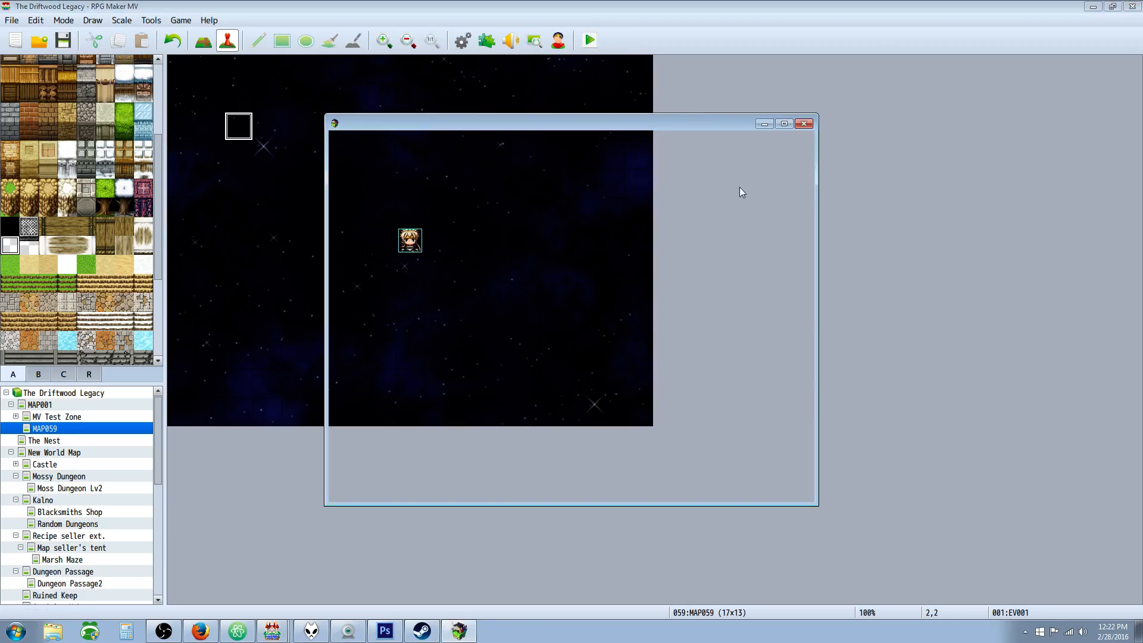
click(588, 41)
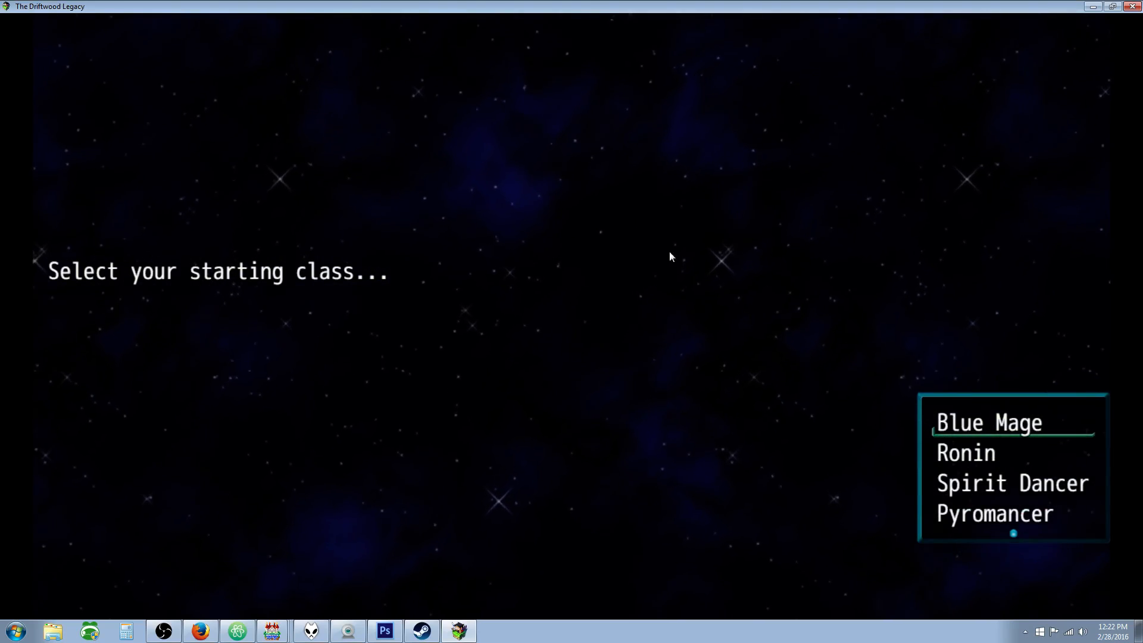
mouse_move(659, 336)
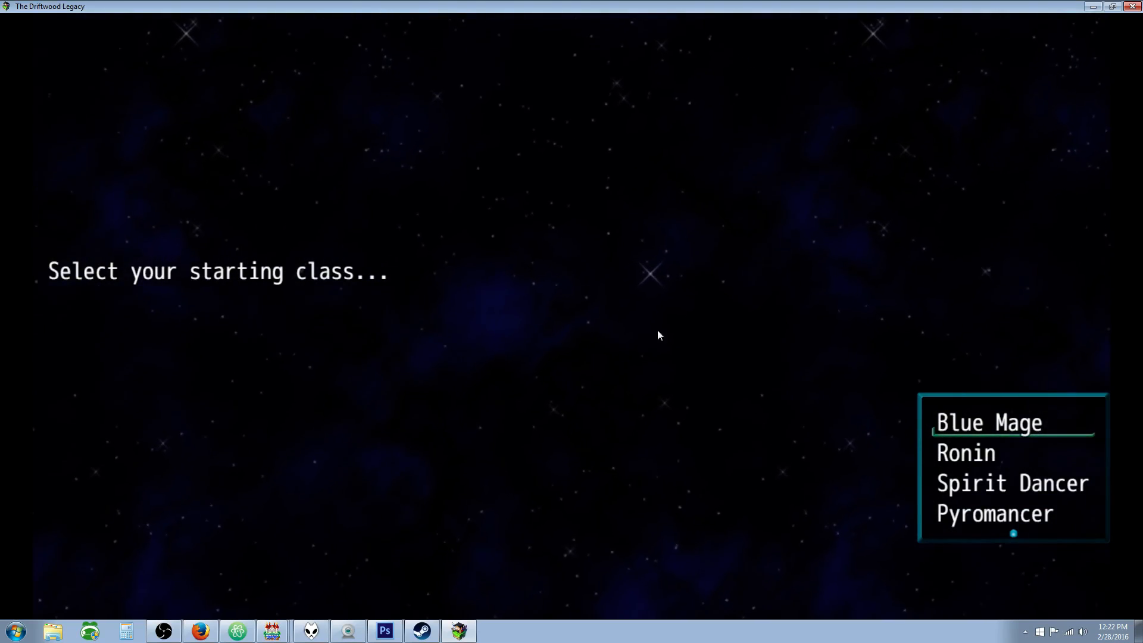
mouse_move(926, 254)
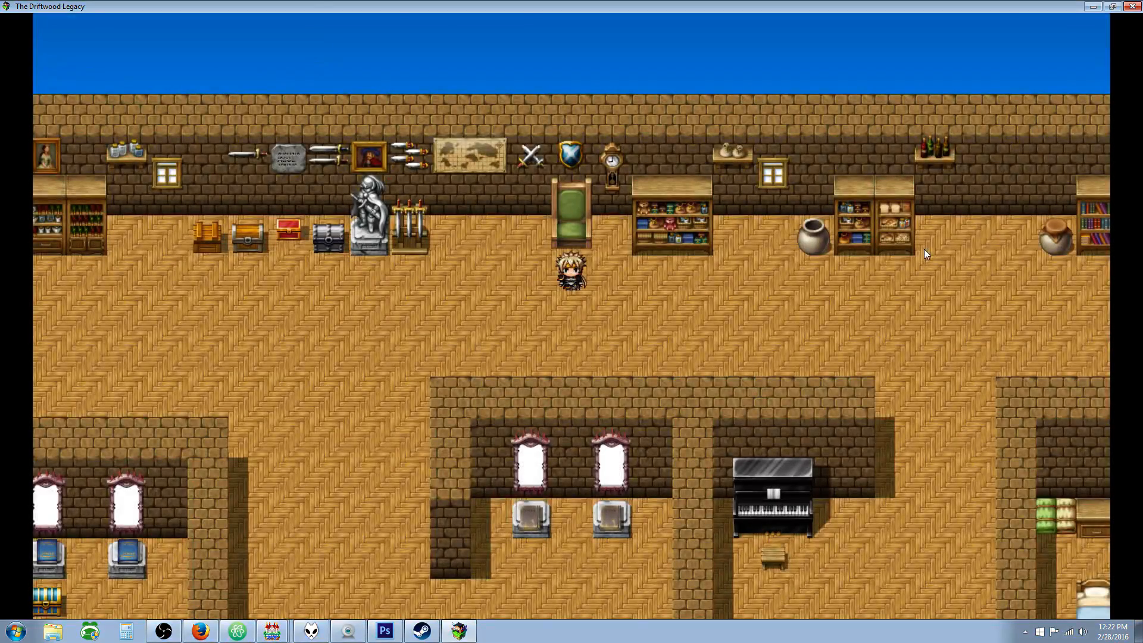
key(escape)
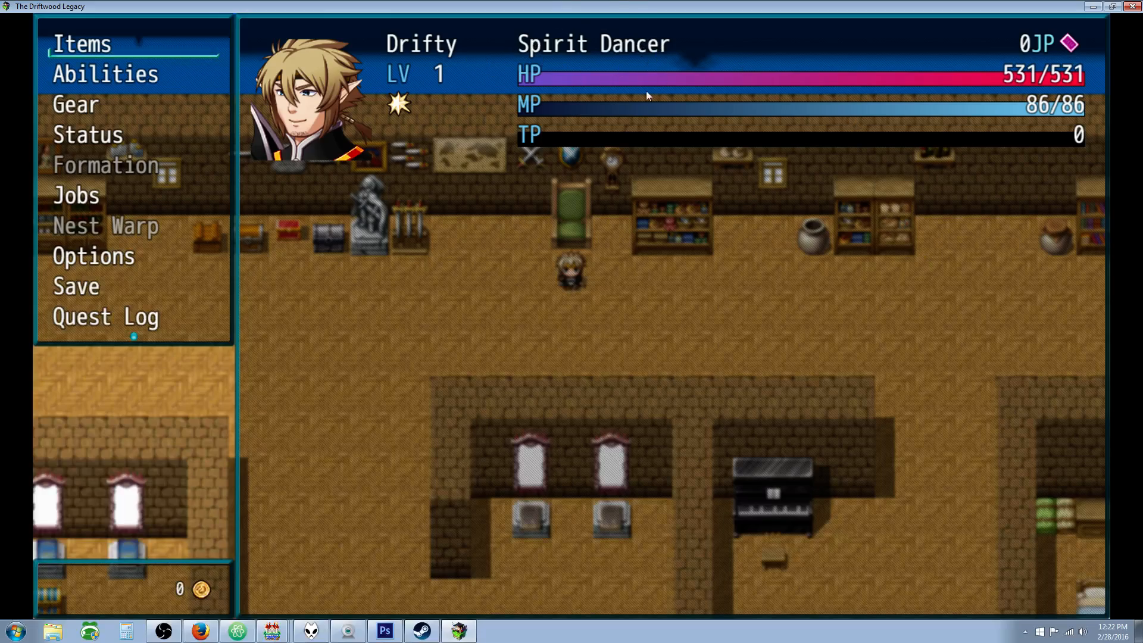
key(escape)
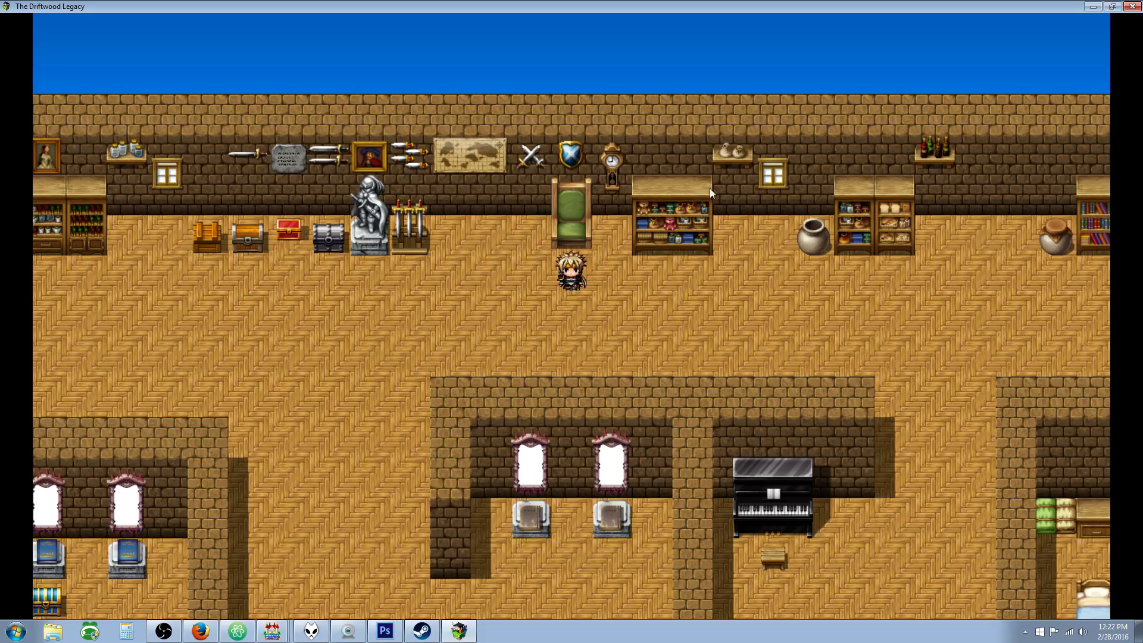
mouse_move(702, 201)
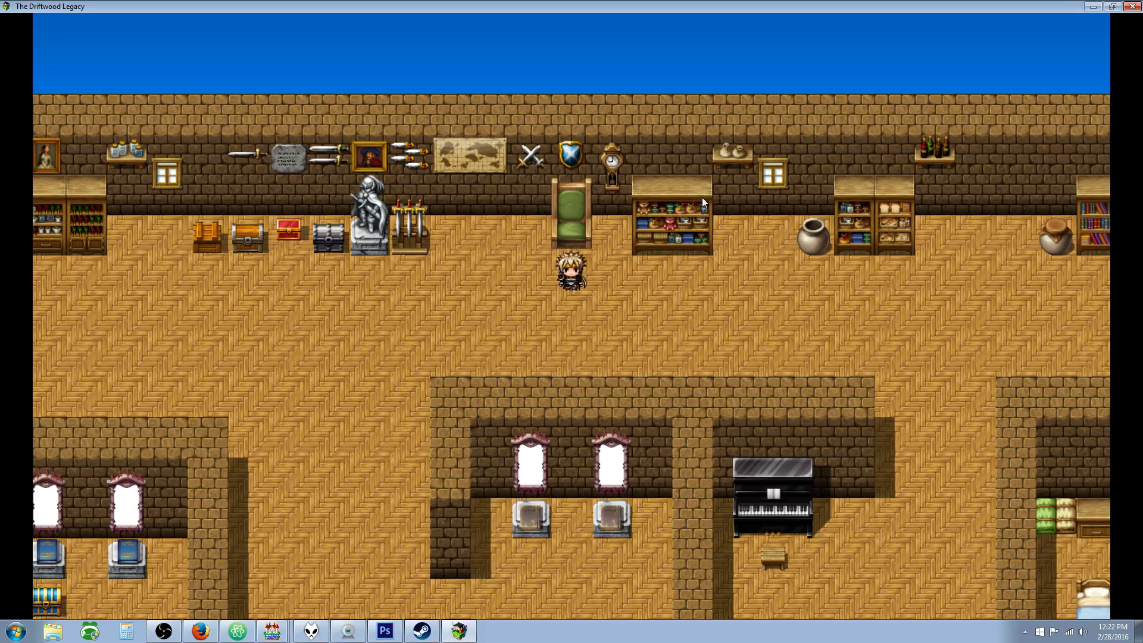